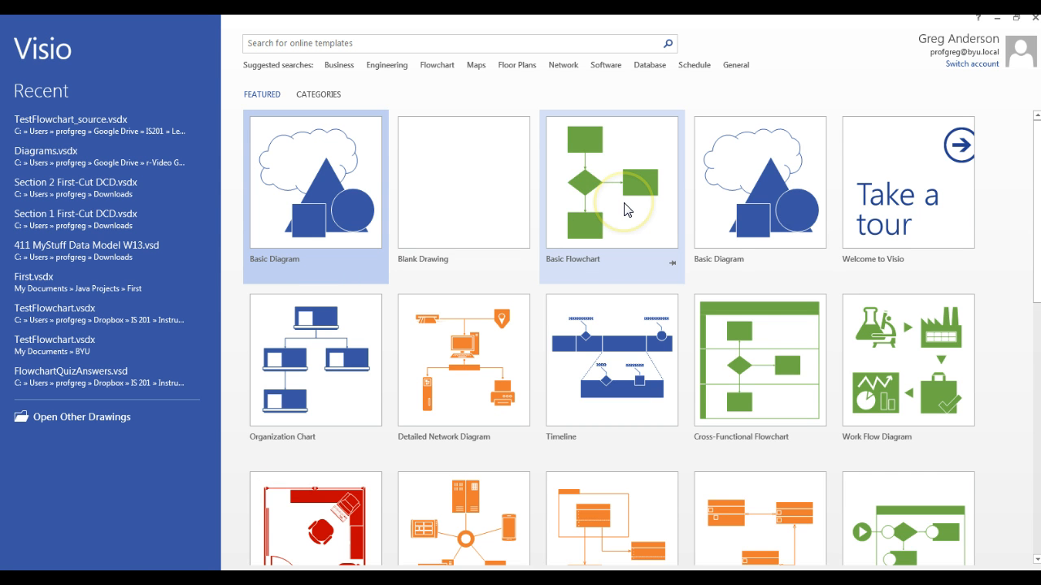
mouse_move(611, 188)
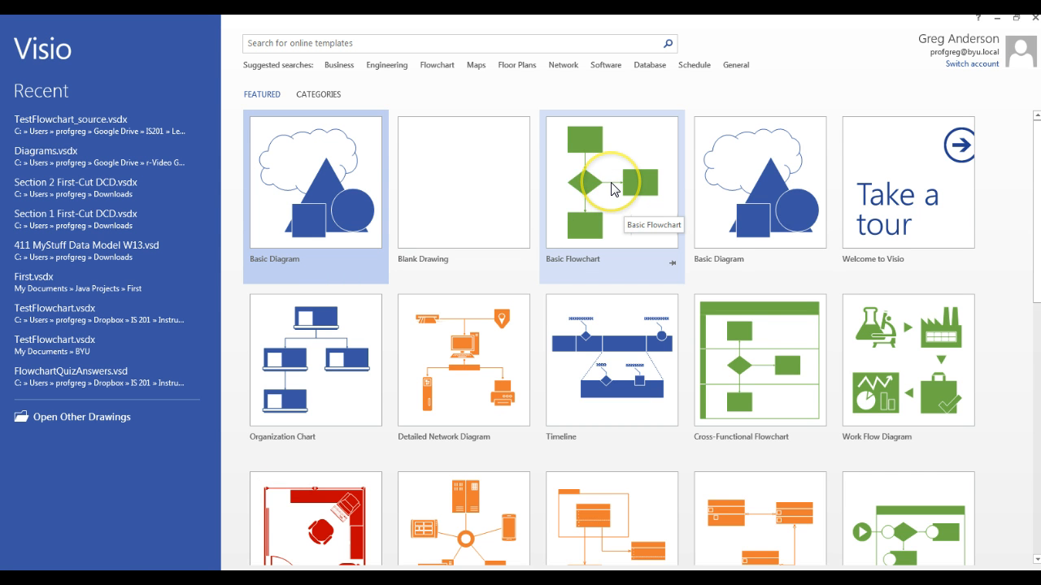
- Create a new drawing from the Basic Flowchart template in US units
left_click(611, 182)
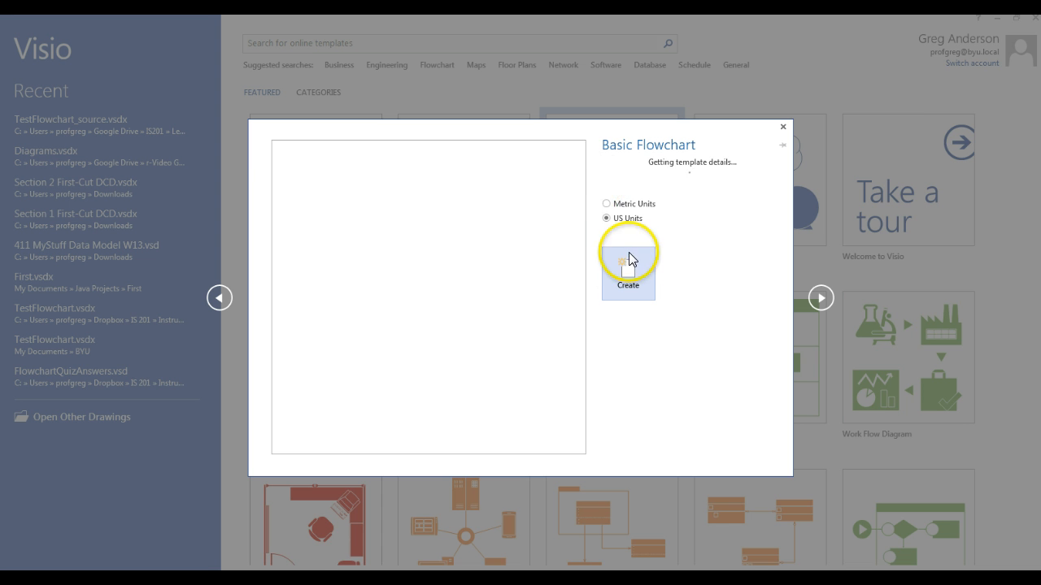
mouse_move(641, 225)
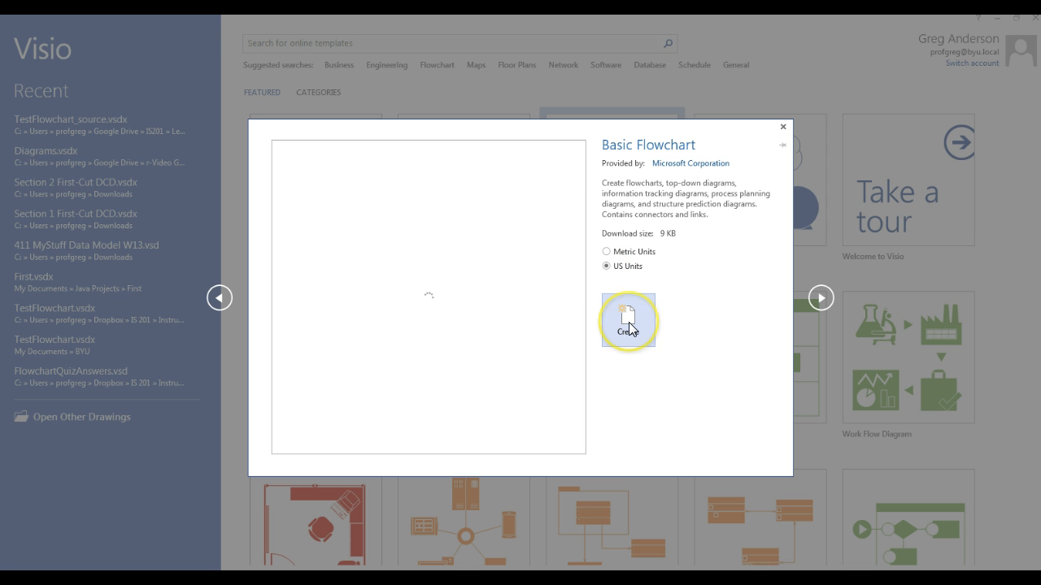
left_click(628, 317)
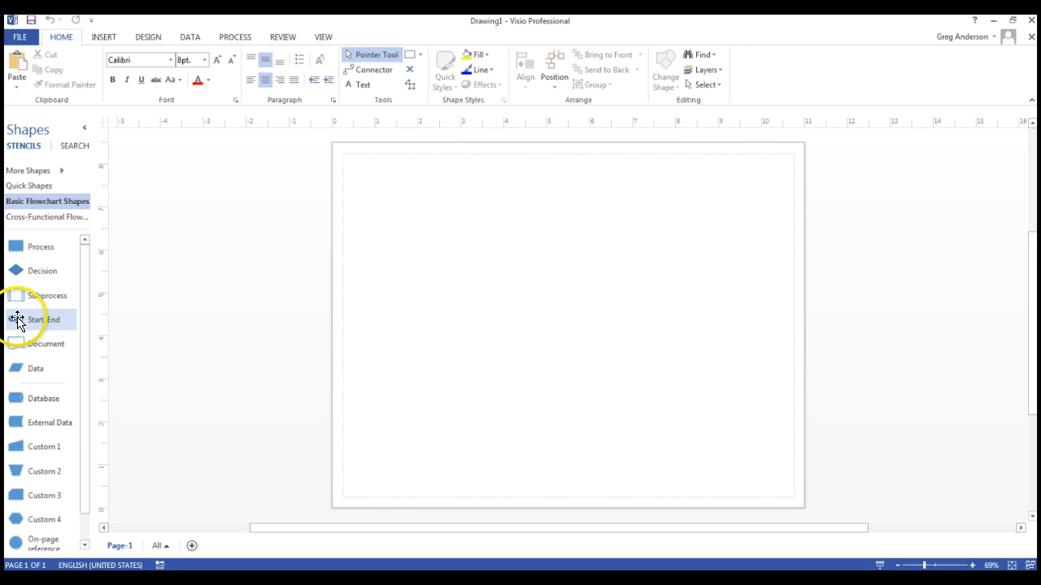
mouse_move(18, 319)
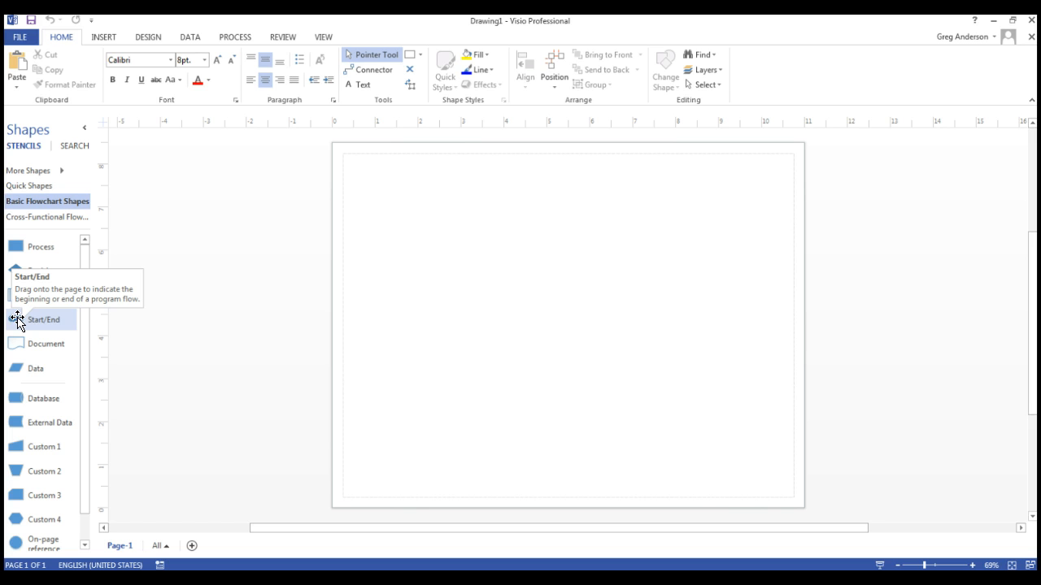
- Place a Start/End terminator at the top of the page and label it 'Start'
left_click_drag(42, 319, 550, 179)
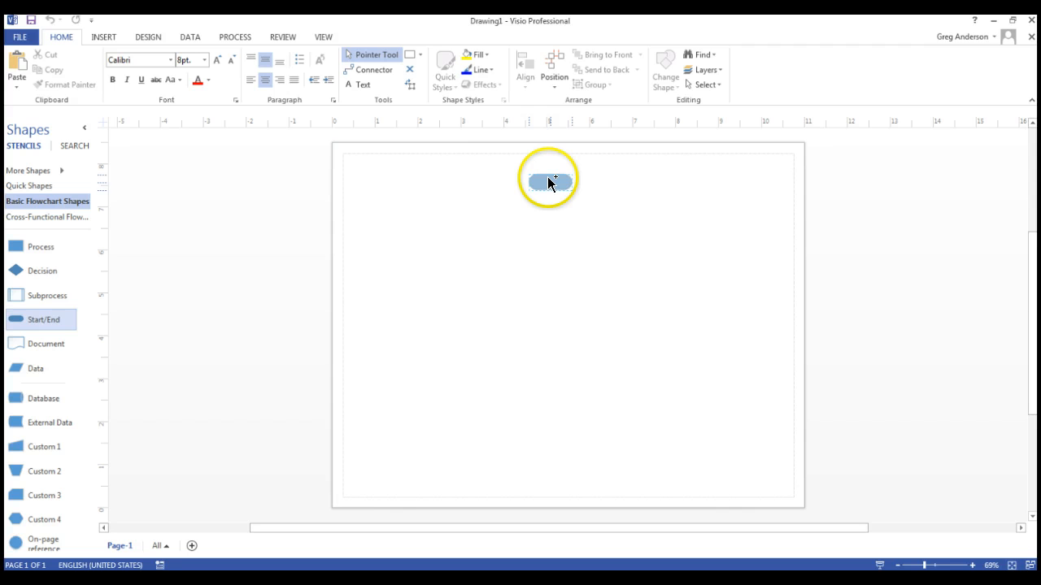
left_click(546, 180)
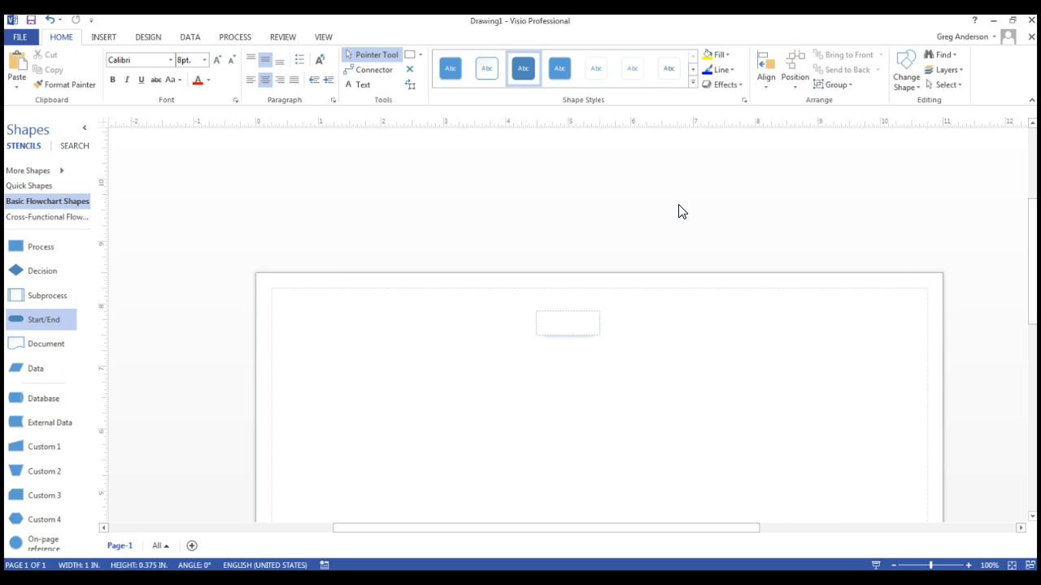
type("s")
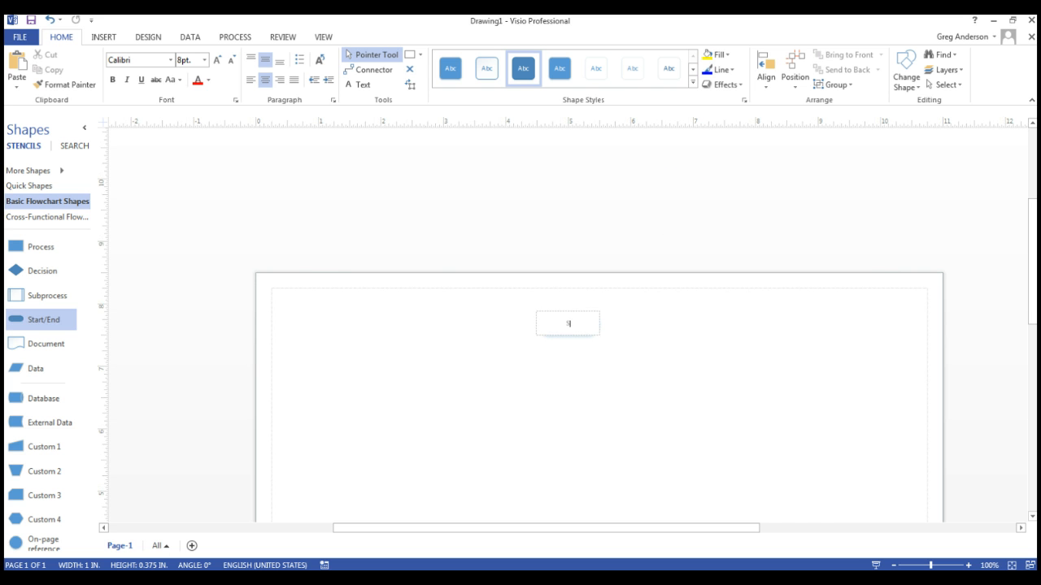
type("Start")
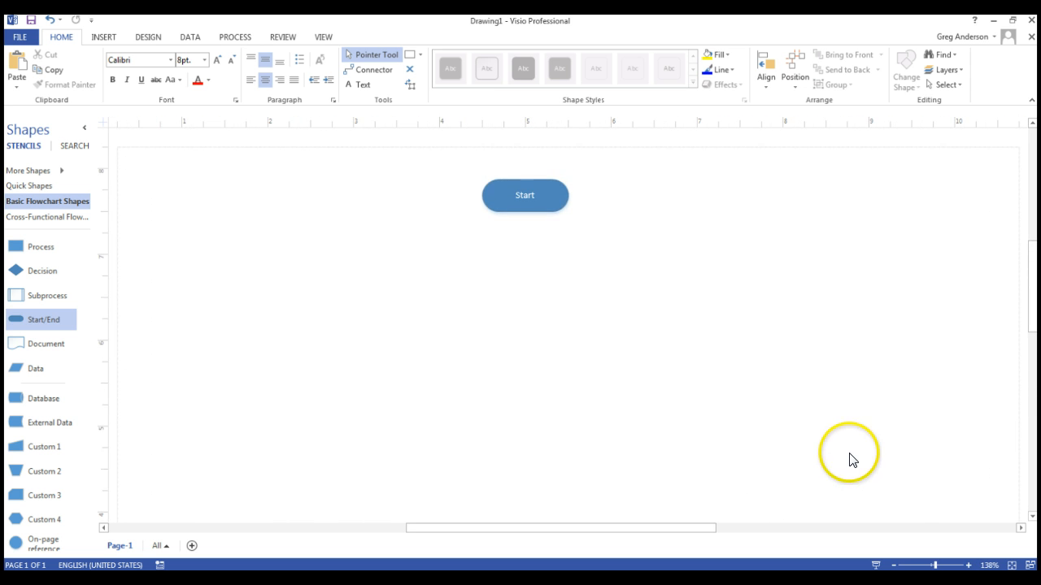
mouse_move(368, 293)
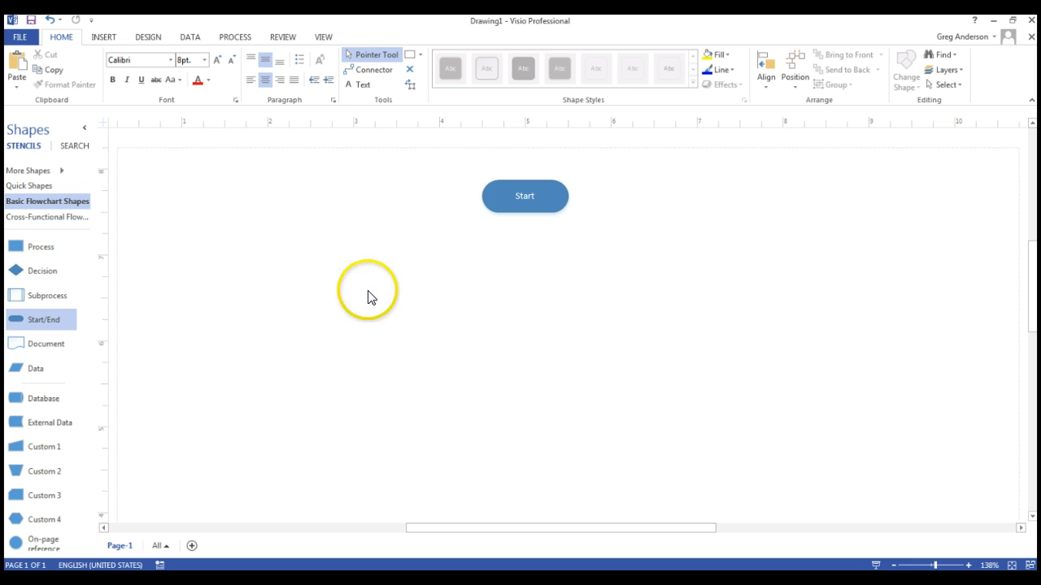
mouse_move(215, 511)
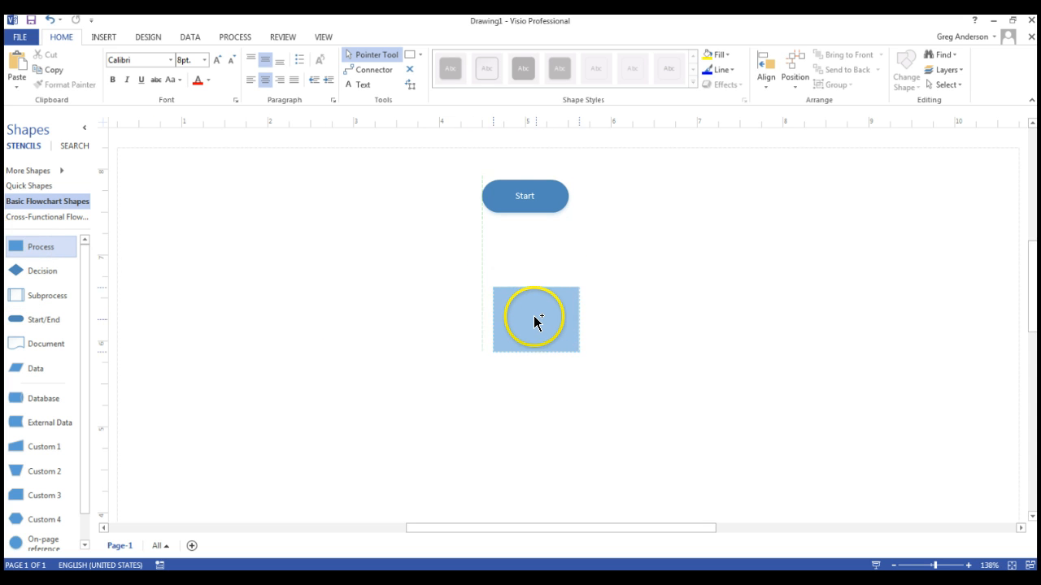
- Add a Process box below Start and begin labelling it 'Create' (drafting iCount / Count = 0 text)
left_click(535, 319)
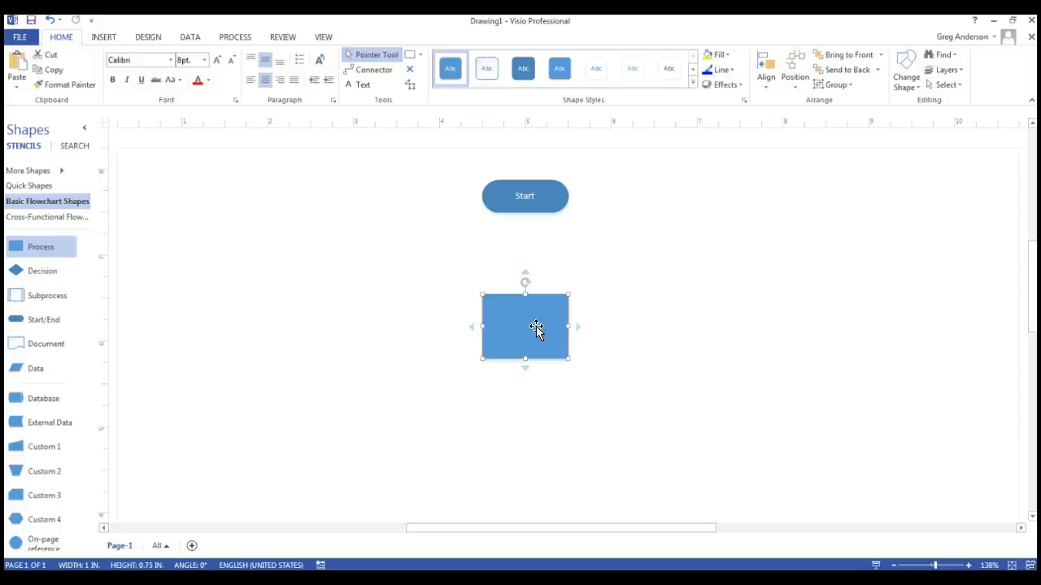
left_click(535, 327)
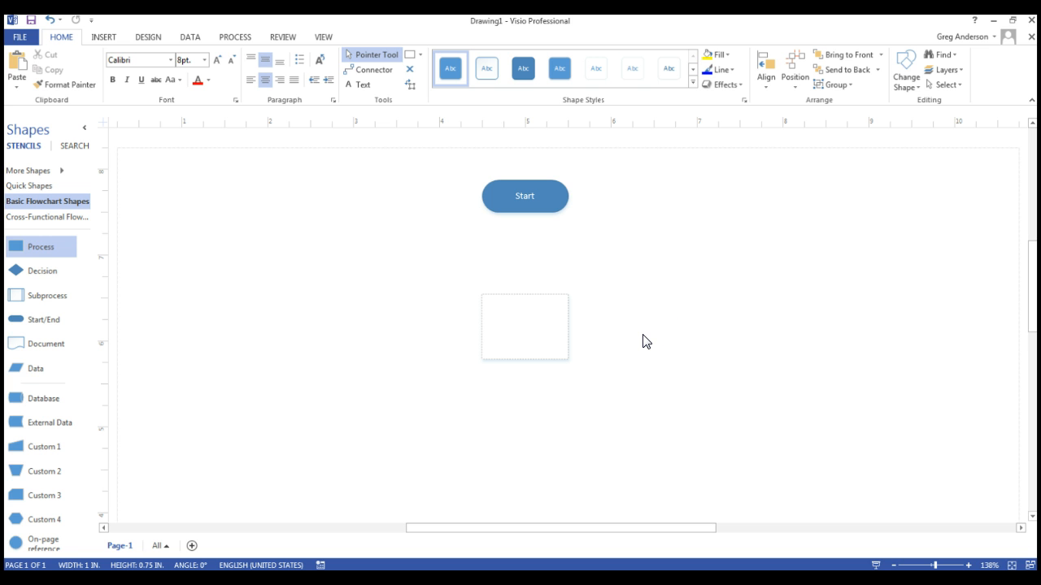
type("Create")
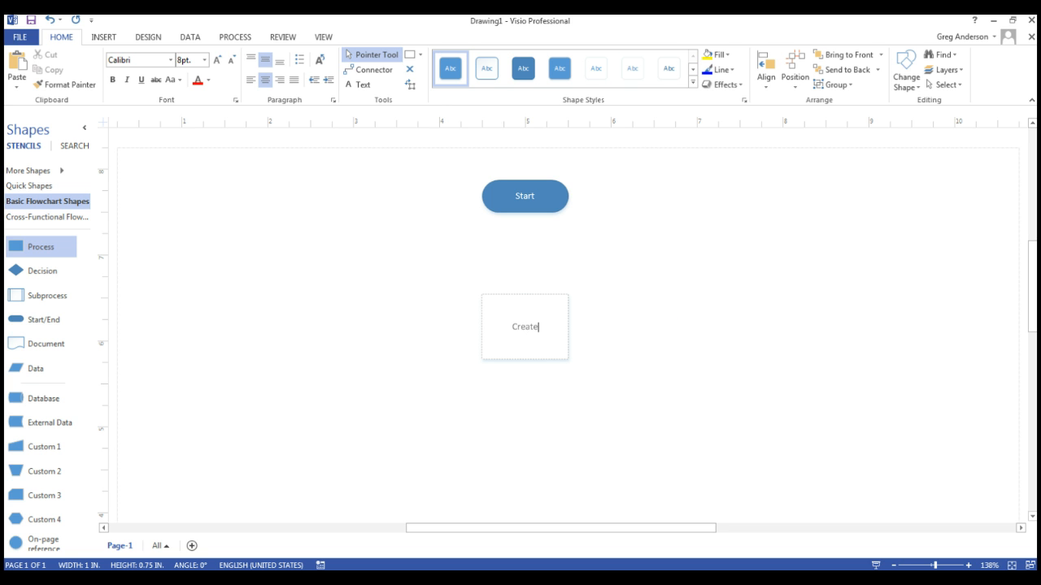
type("Var iCount")
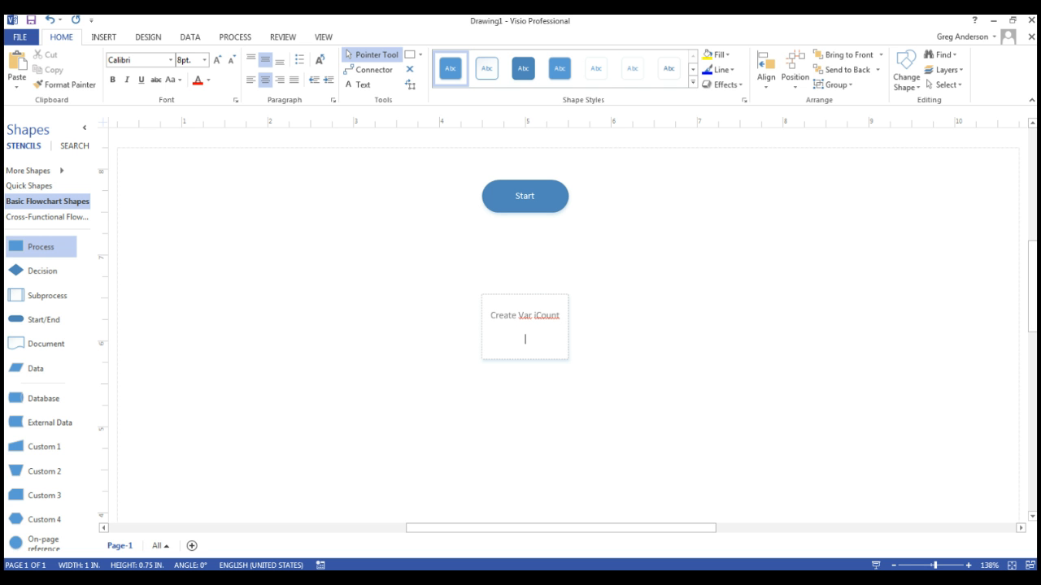
type("Icou")
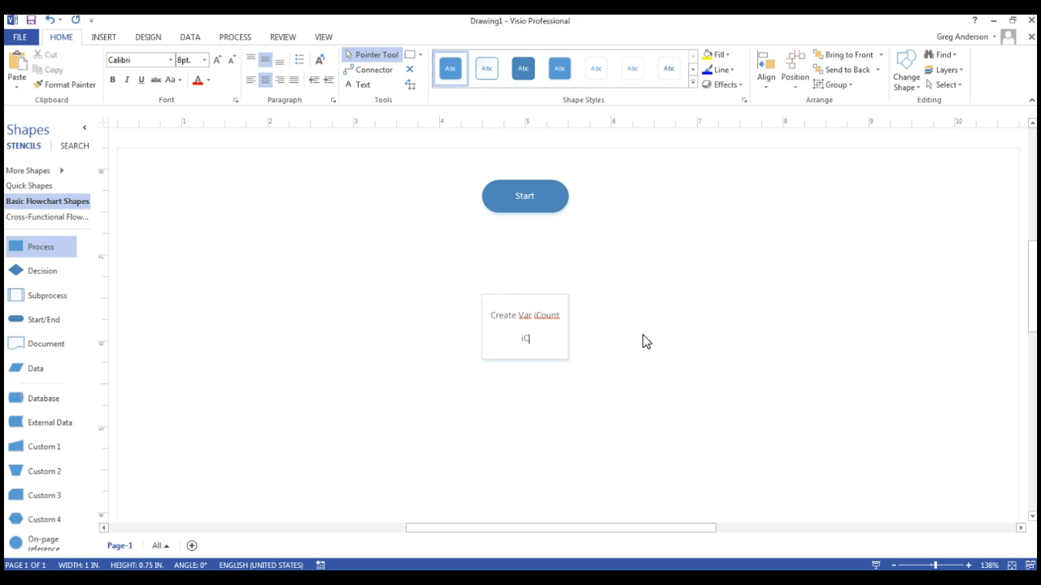
type("Count = 0")
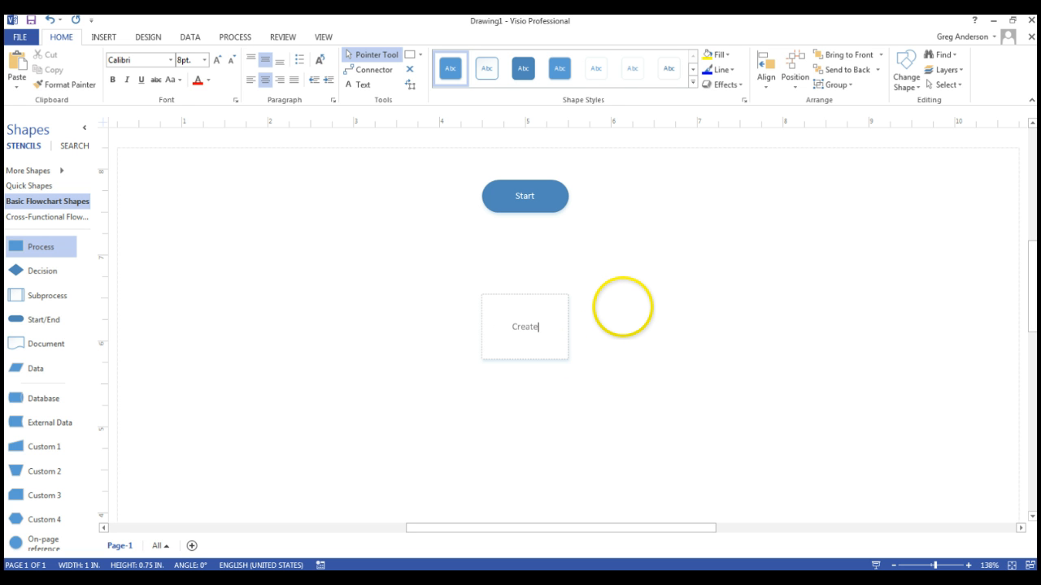
- Finish the first box as 'Create variables' and add a second Process box below labelled 'iCount = 0'
type("variables")
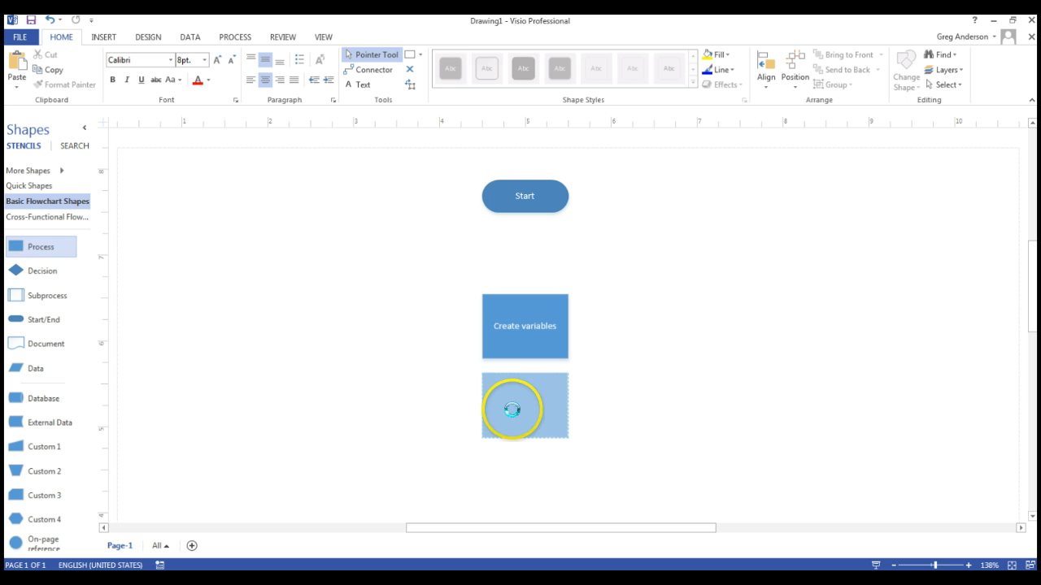
left_click(524, 406)
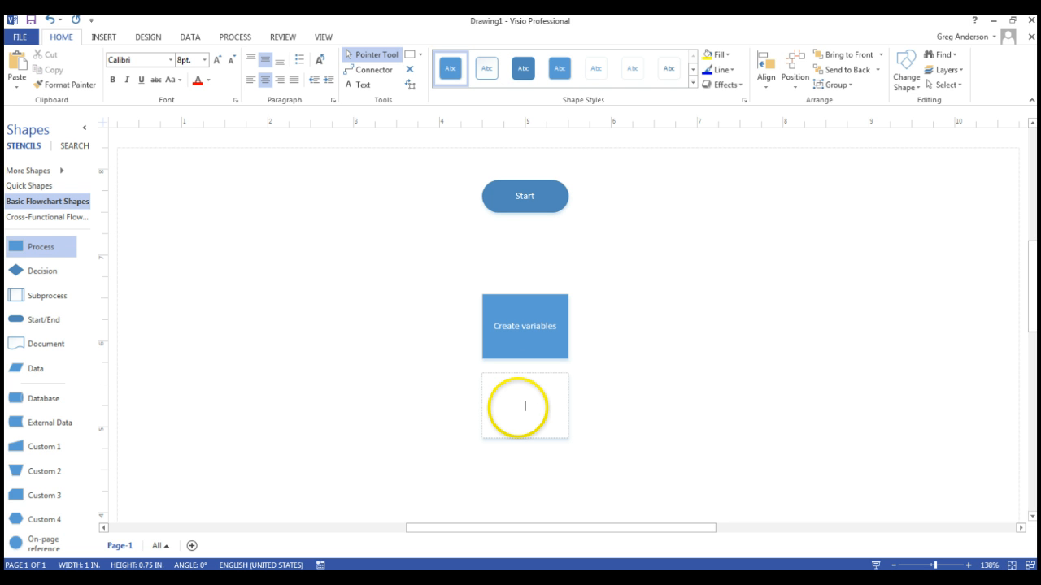
type("iCount = 0")
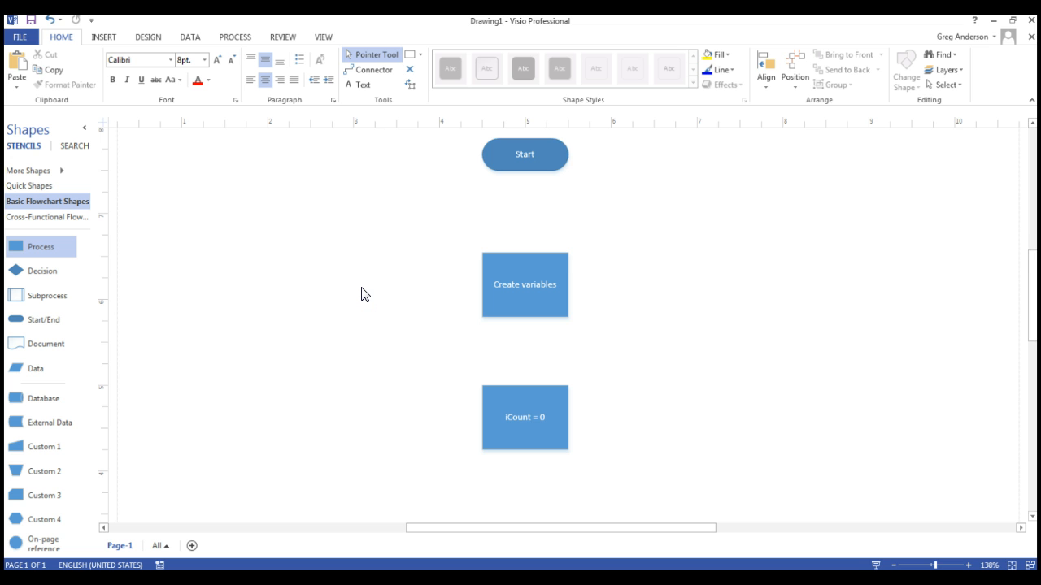
scroll("down", 3)
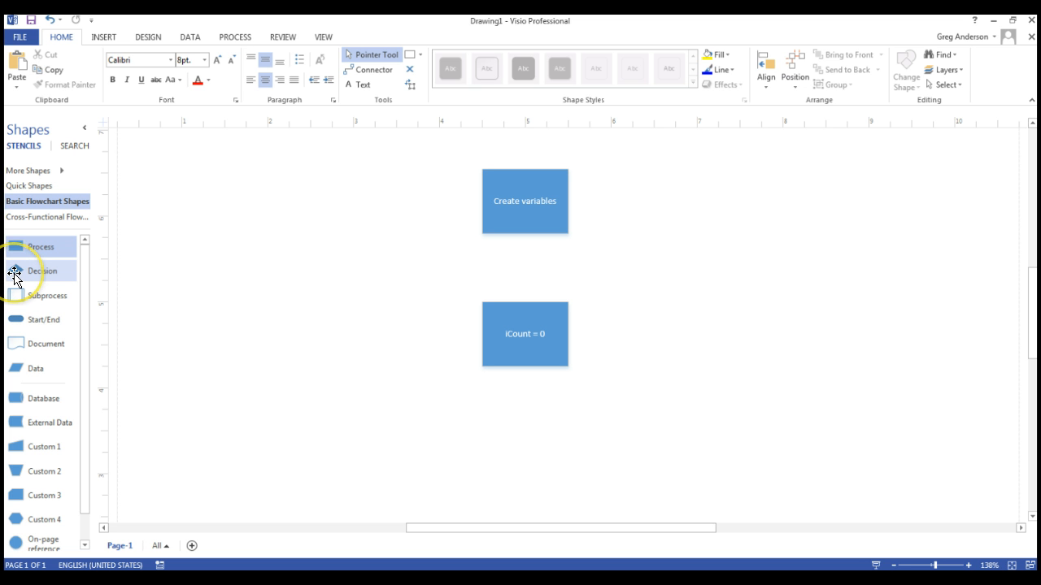
- Place a Decision diamond below iCount = 0 and label it 'If iCount < 10'
left_click_drag(42, 270, 523, 453)
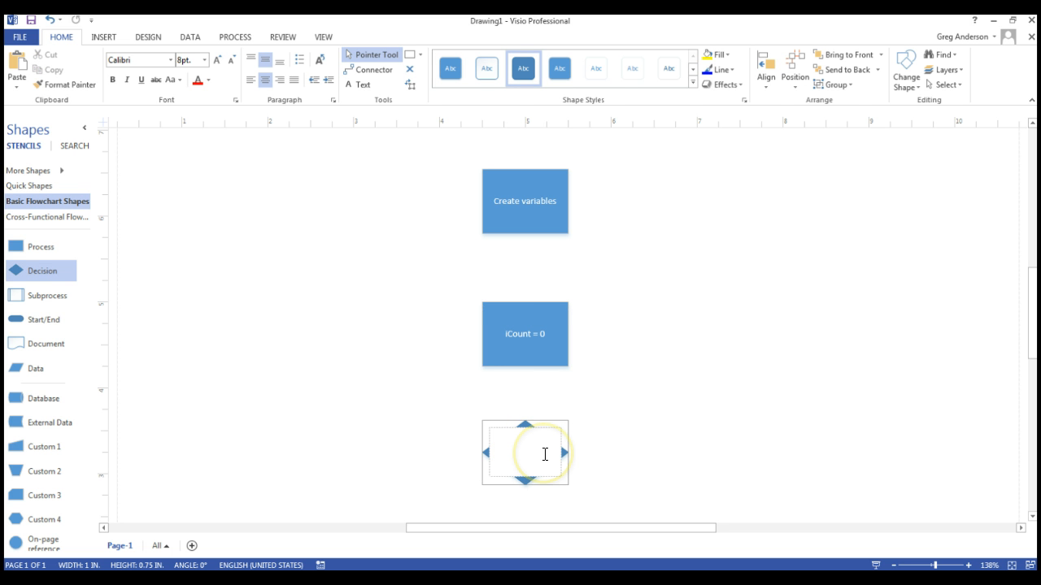
type("If i")
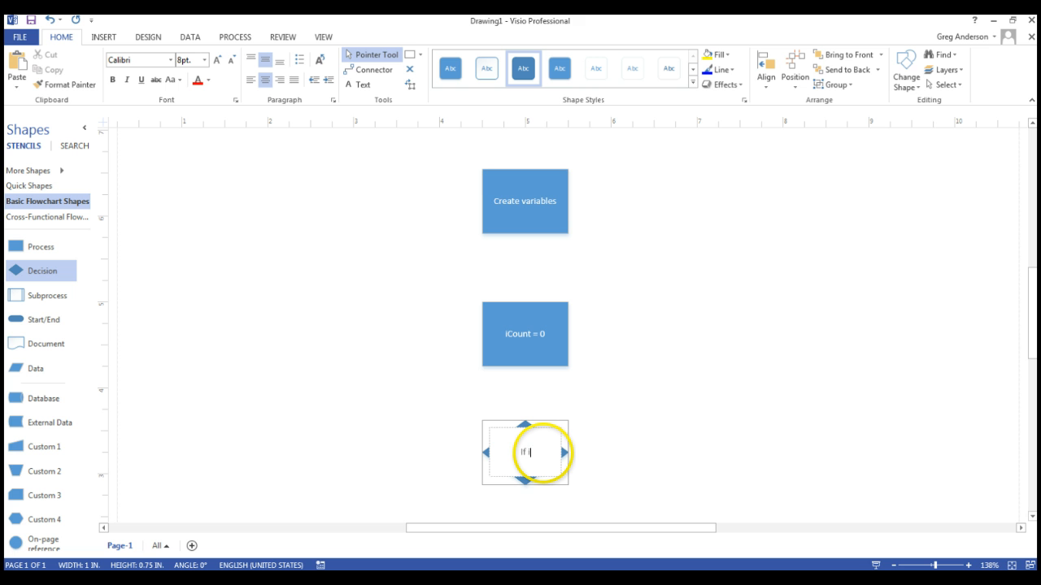
type("Count")
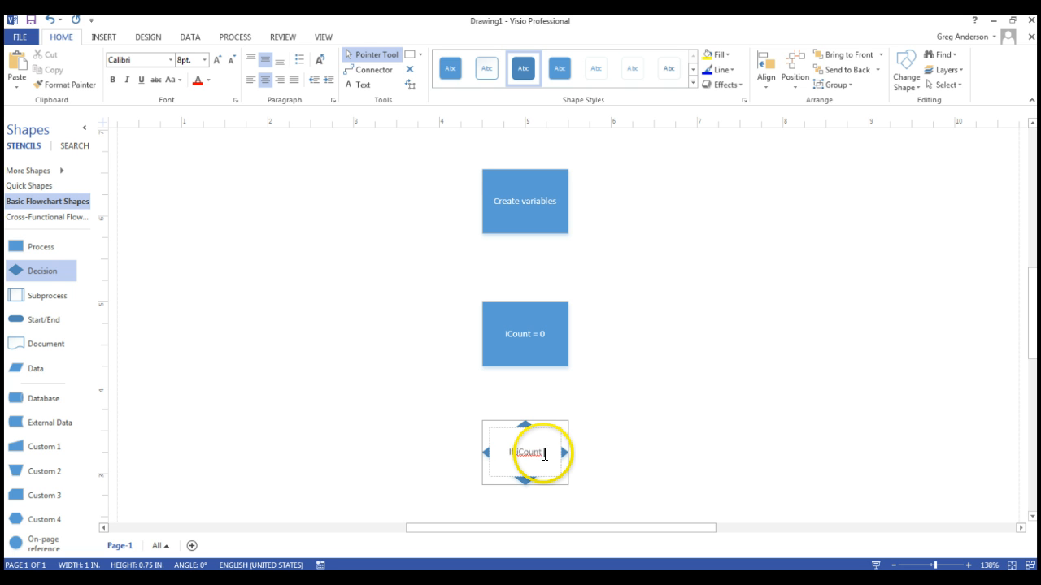
type("If iCount < 10")
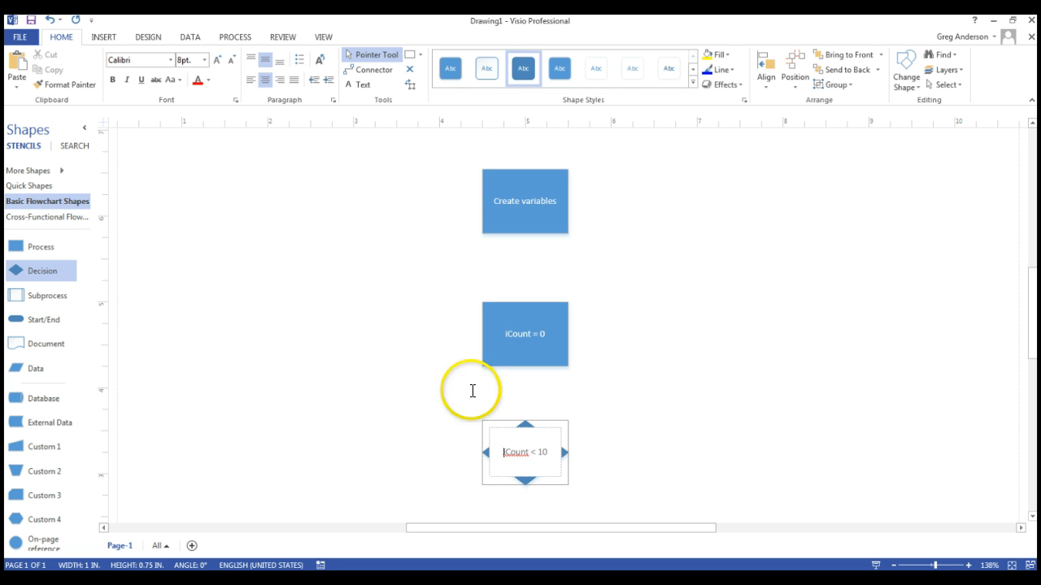
mouse_move(382, 396)
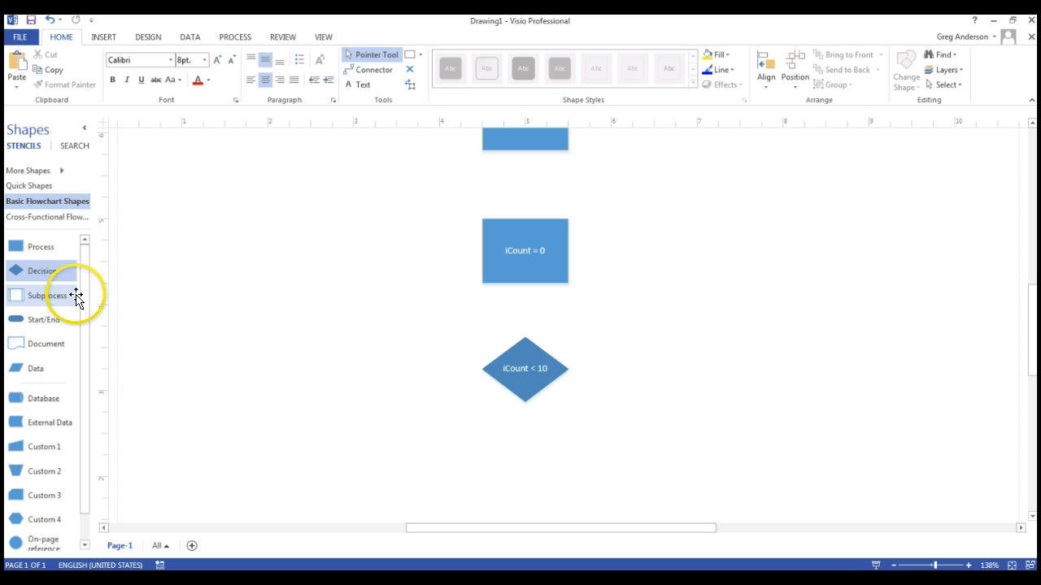
mouse_move(45, 296)
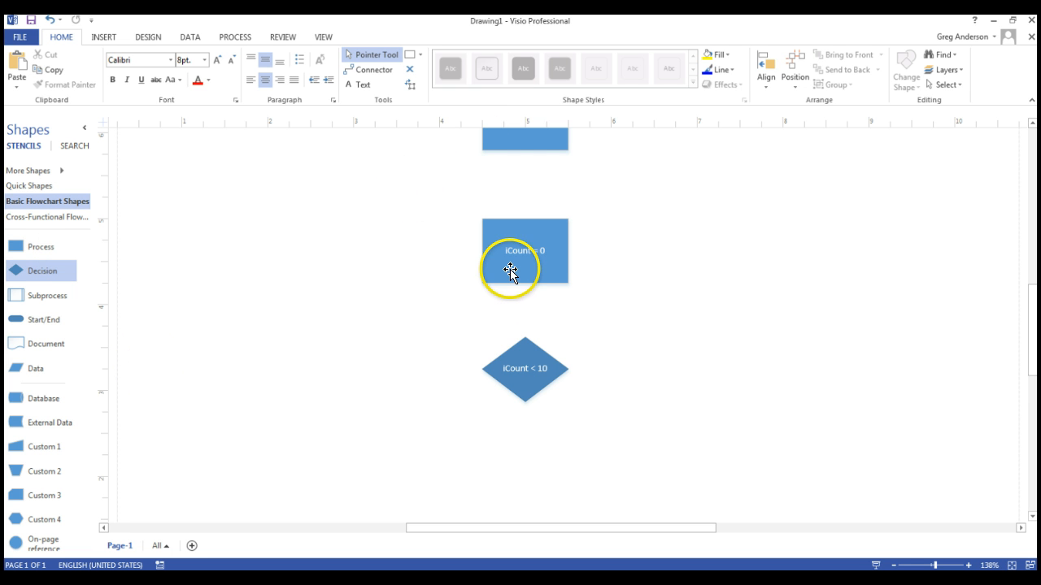
left_click(524, 251)
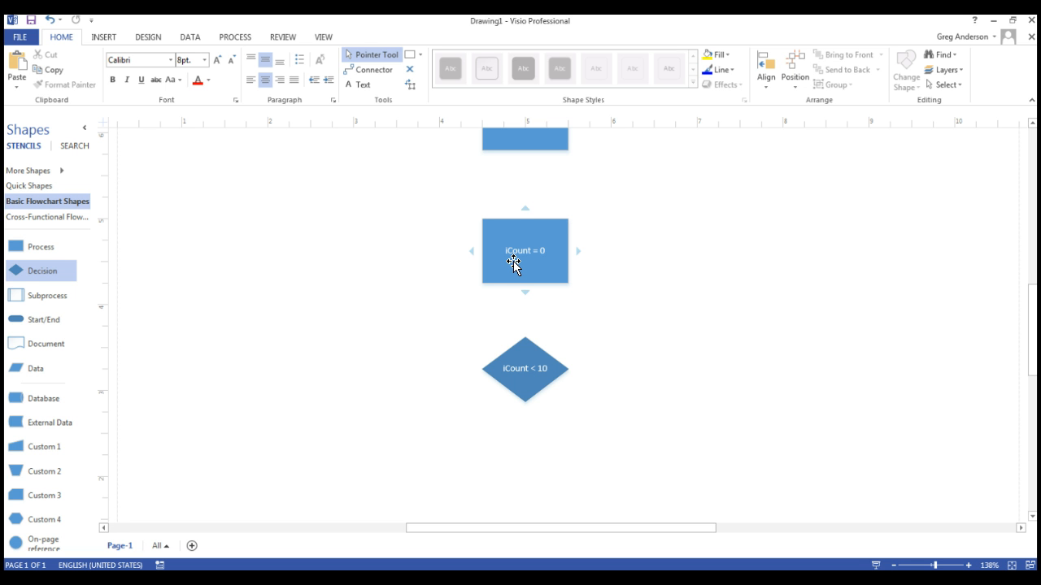
mouse_move(254, 234)
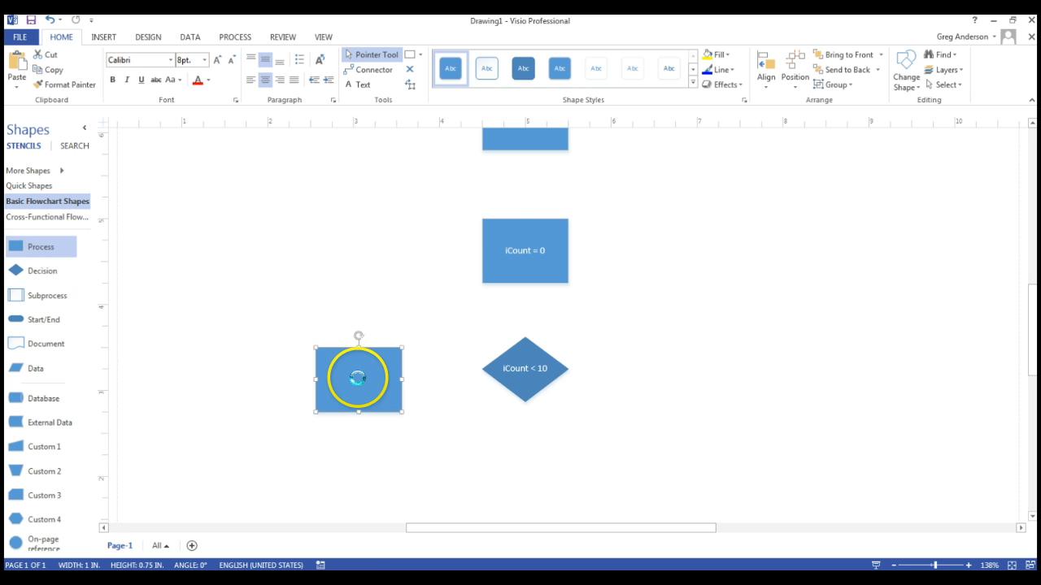
- Add a Process box left of Eat Spam labelled 'iCount = iCount + 1'
type("Eat Spam")
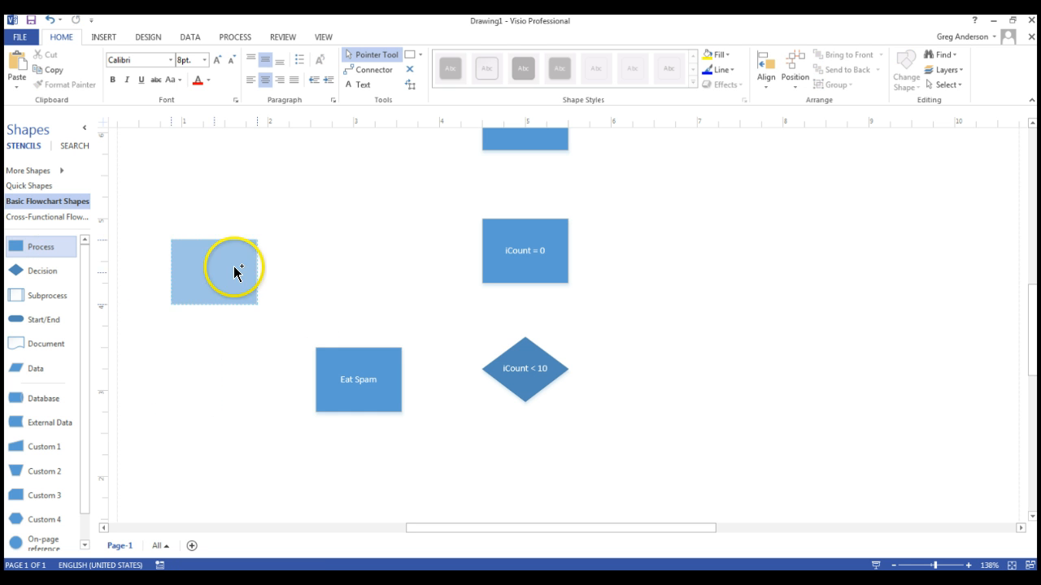
left_click_drag(236, 273, 358, 251)
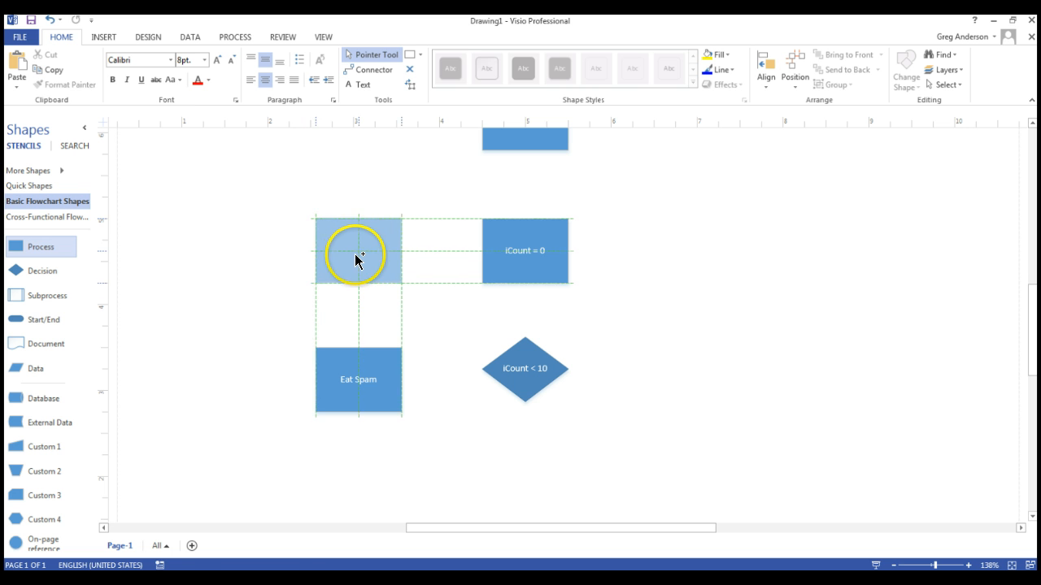
left_click(358, 250)
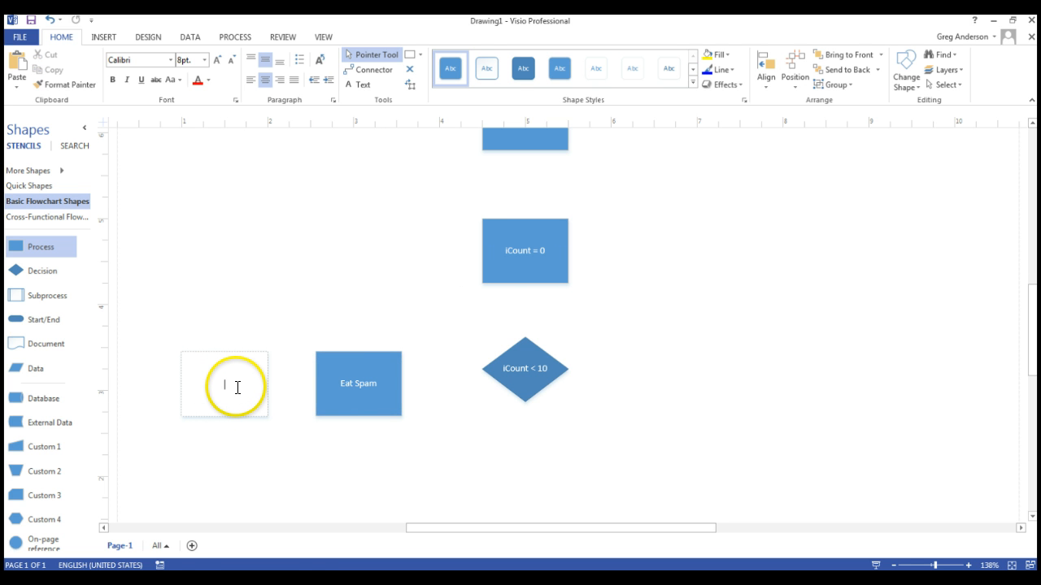
type("iCount = iCount + 1")
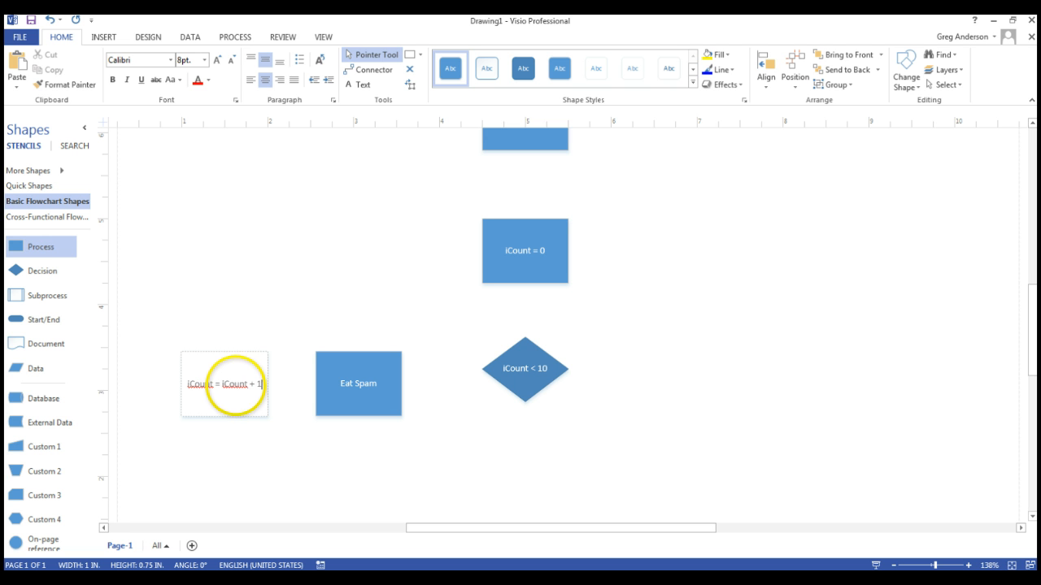
left_click(145, 174)
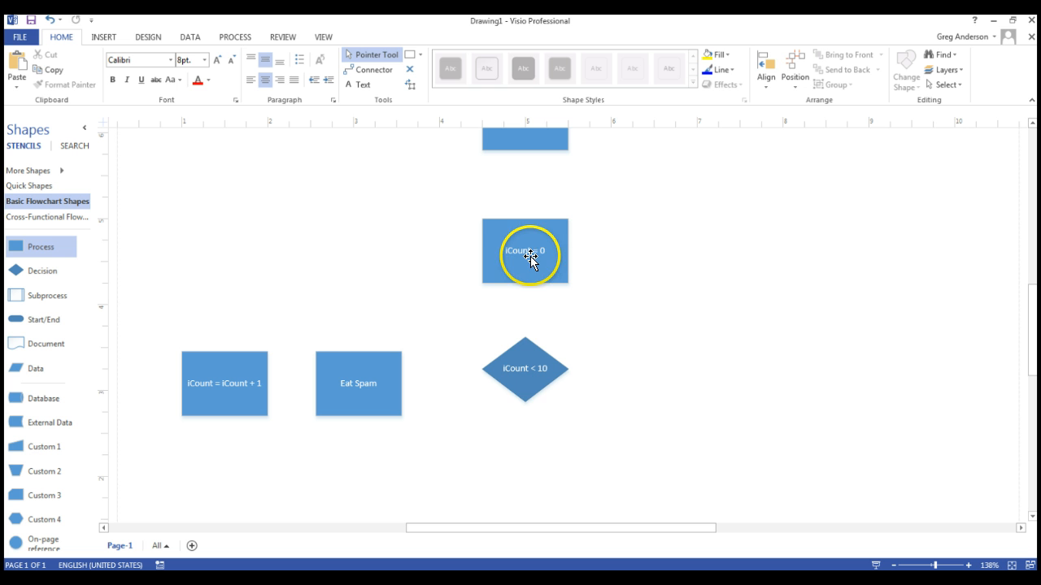
- Nudge Eat Spam and the neighbouring shapes so the row lines up with the decision
left_click(524, 367)
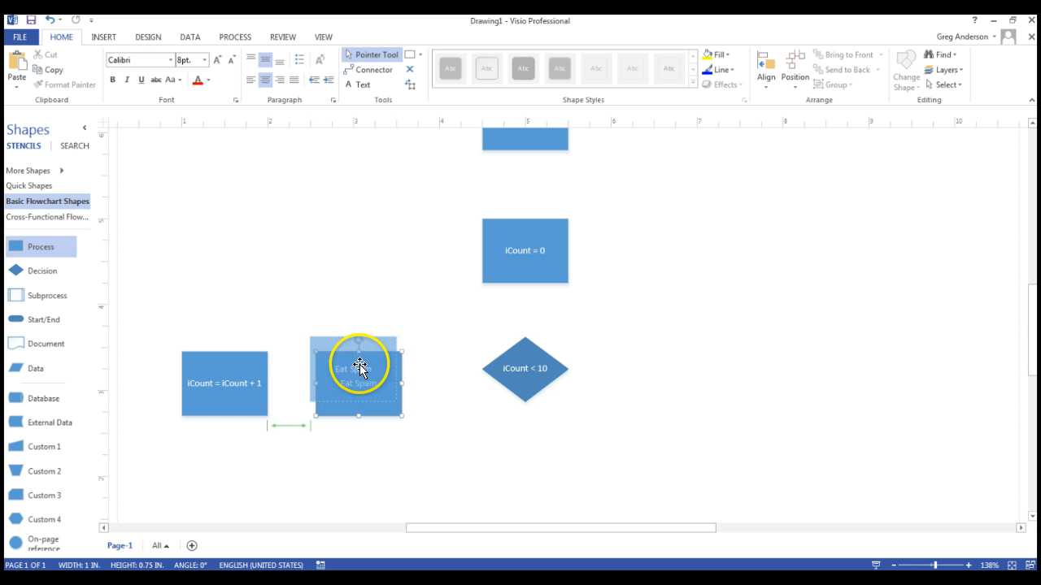
left_click(224, 384)
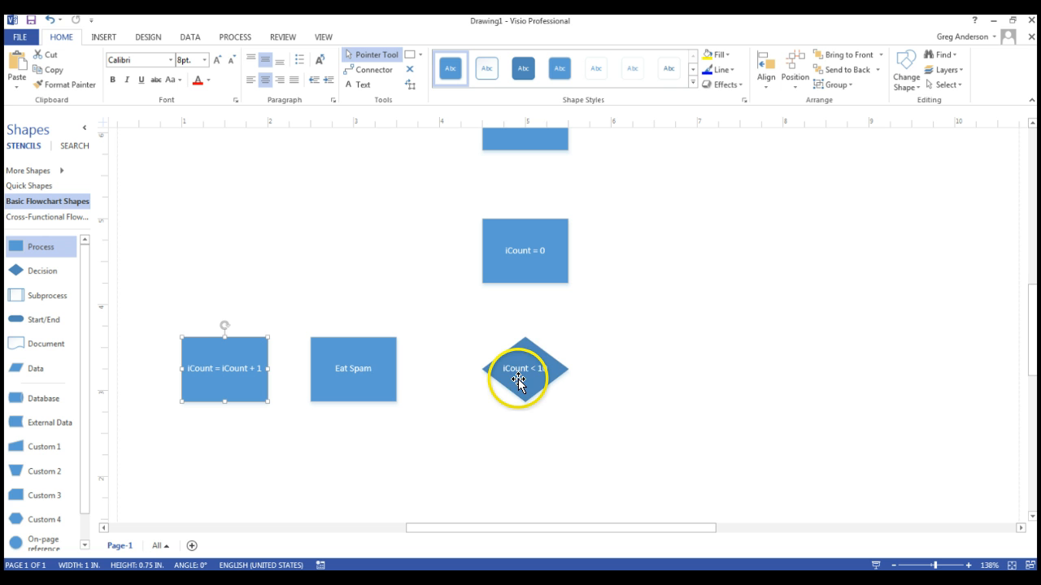
left_click(524, 368)
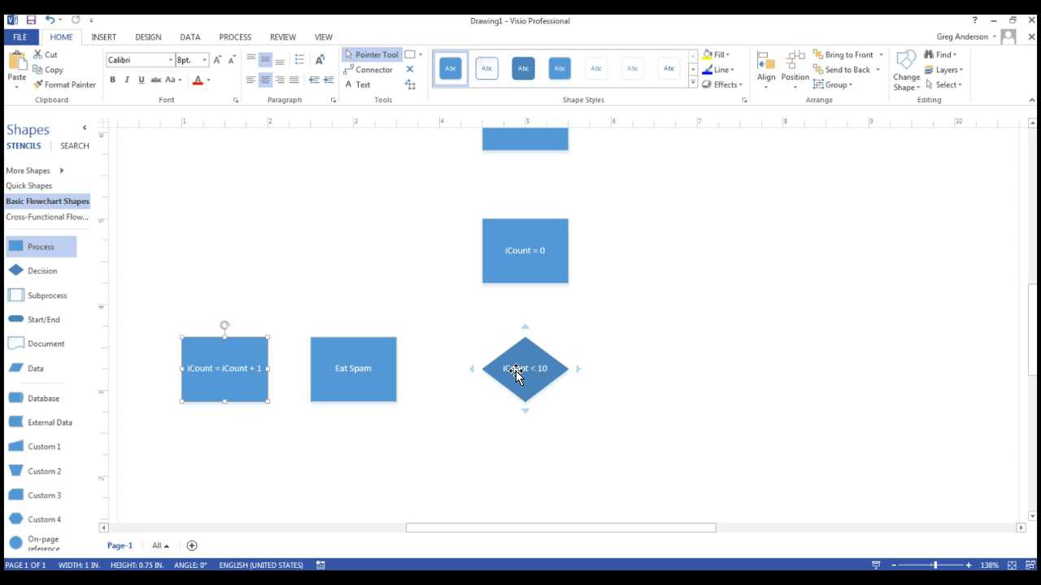
left_click(523, 367)
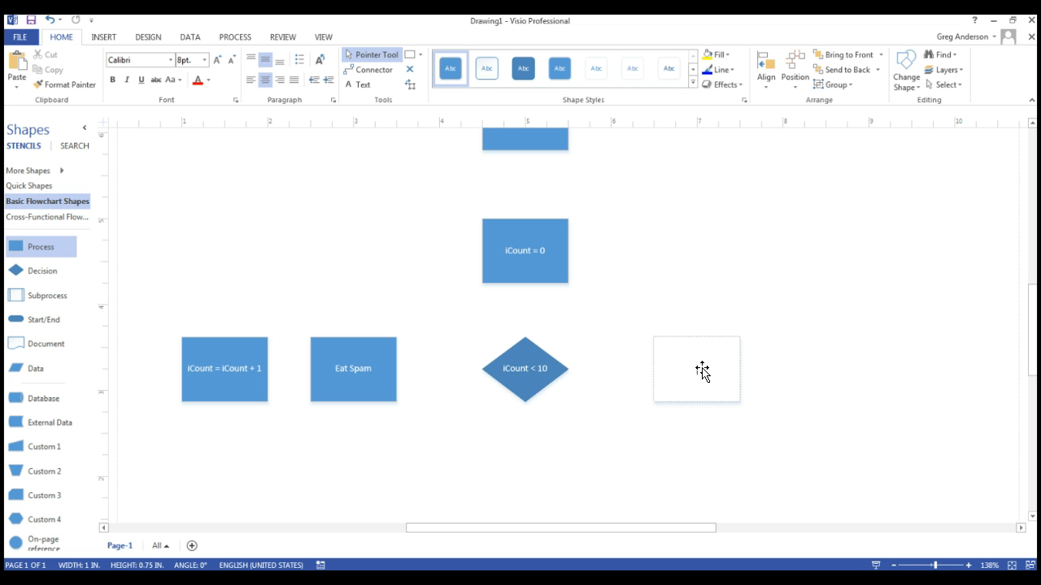
- Label the right-hand box 'Go to School Happy' and place a Stop terminator beneath it
type("Go to")
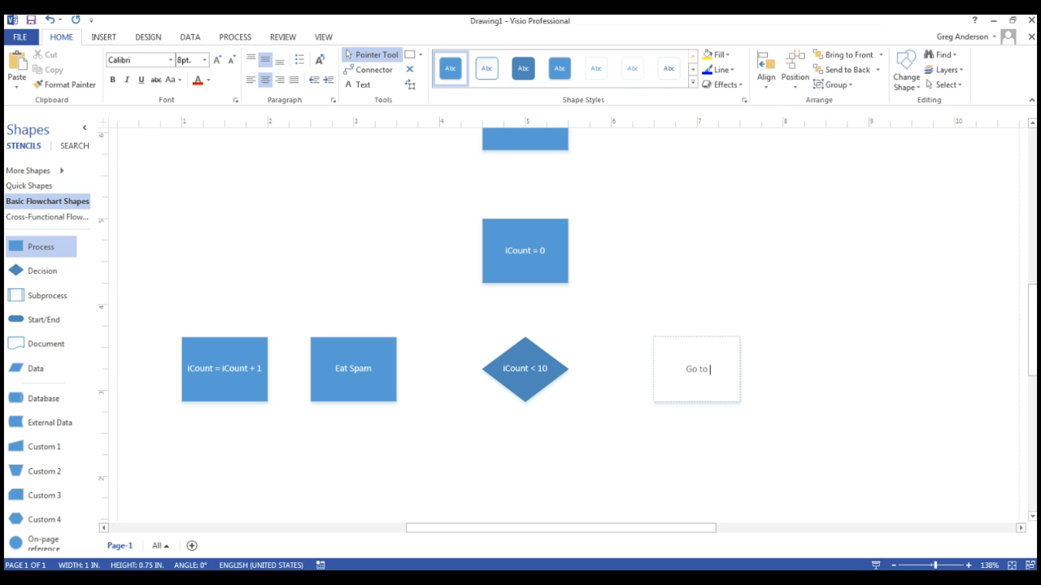
type("School Happy")
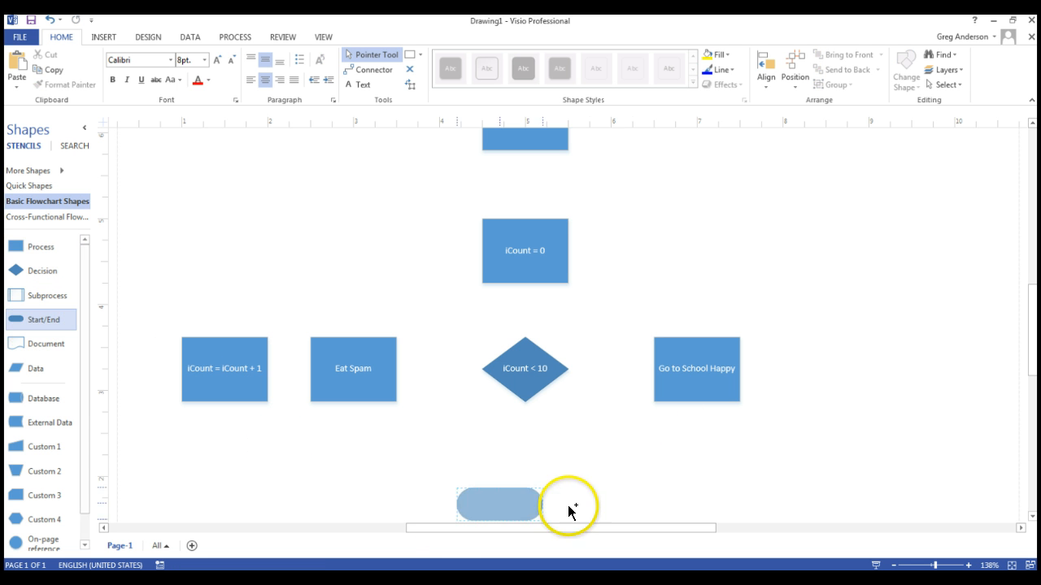
left_click_drag(498, 504, 696, 471)
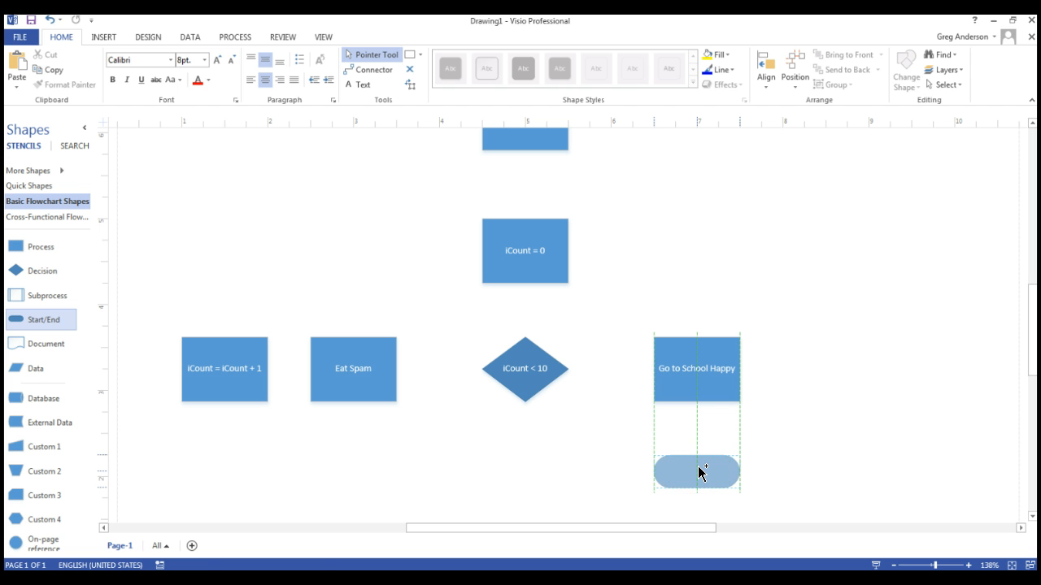
left_click(696, 472)
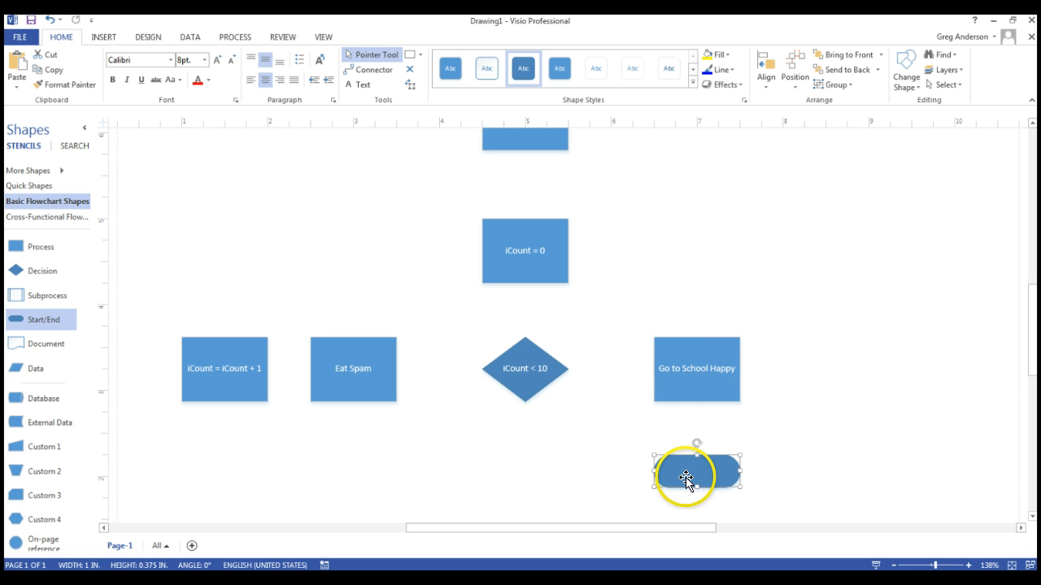
type("Start")
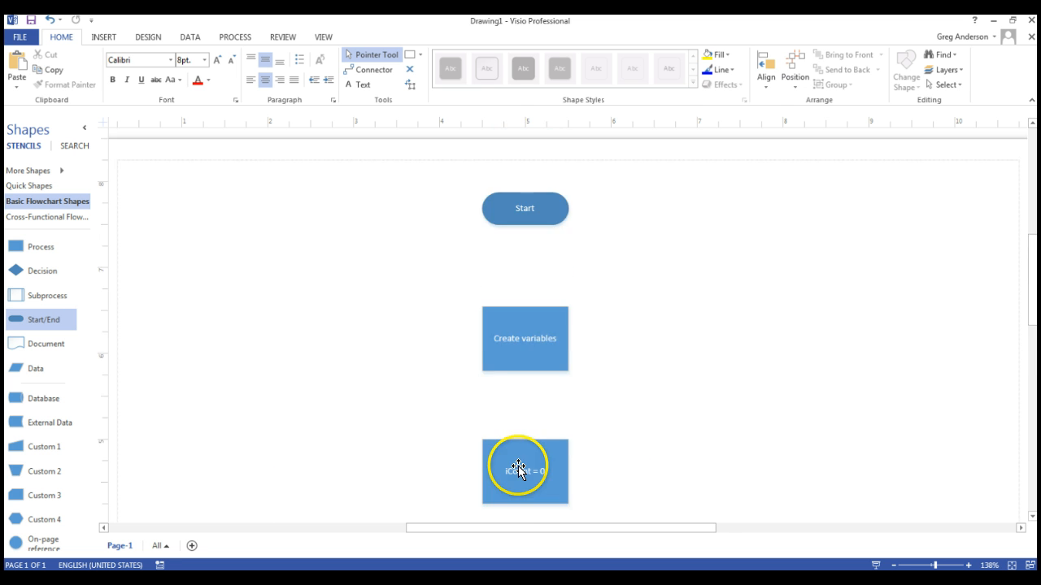
scroll("down", 3)
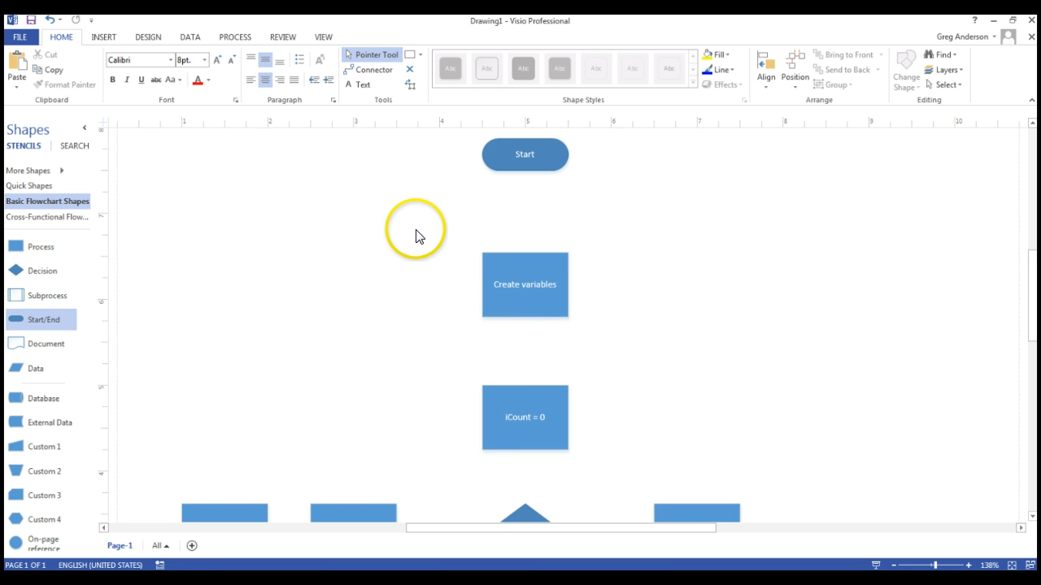
mouse_move(375, 68)
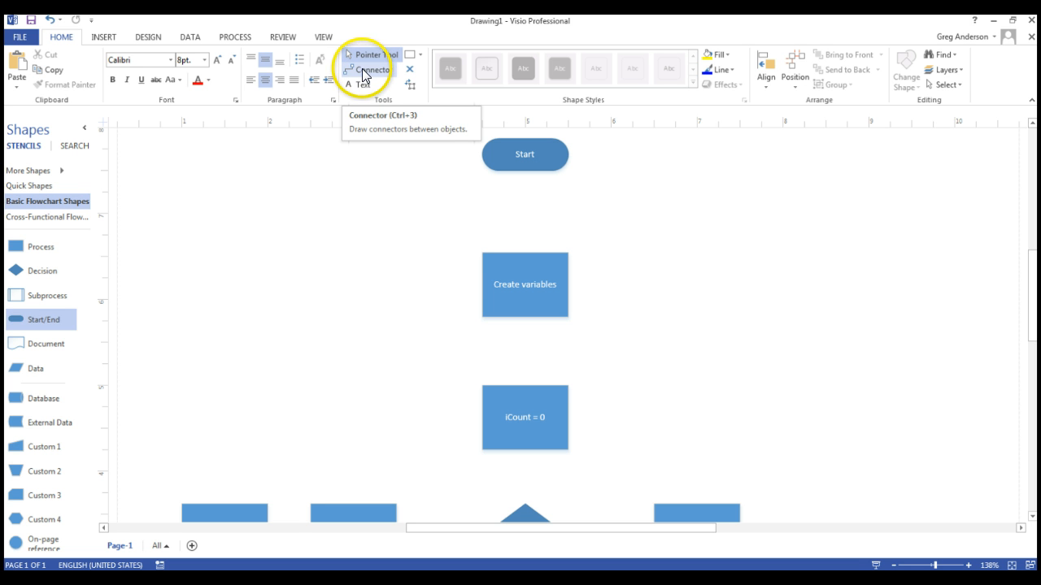
- With the Connector tool, link the iCount = 0 box down to the iCount < 10 diamond
left_click(374, 68)
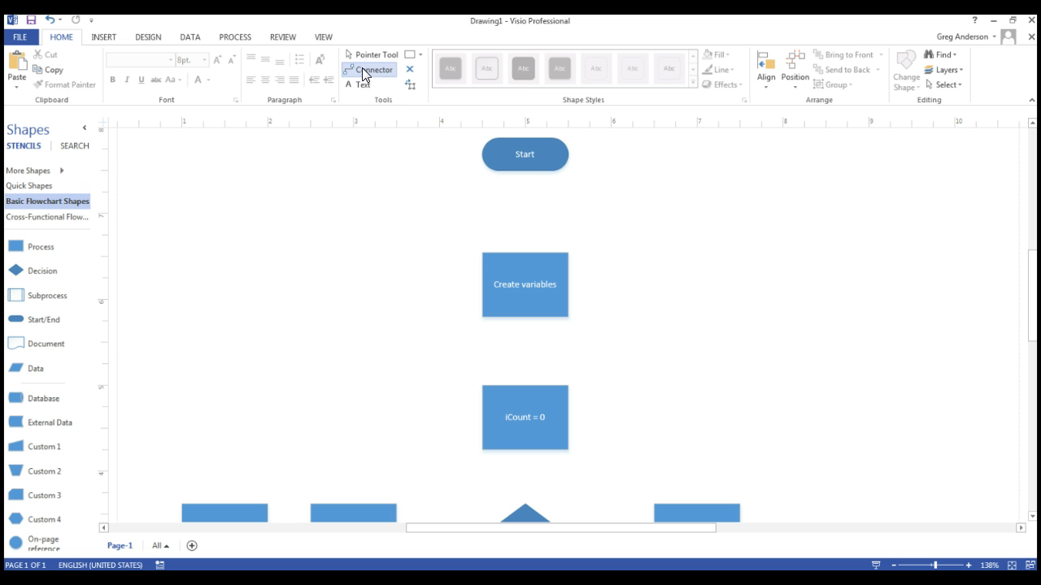
left_click(374, 69)
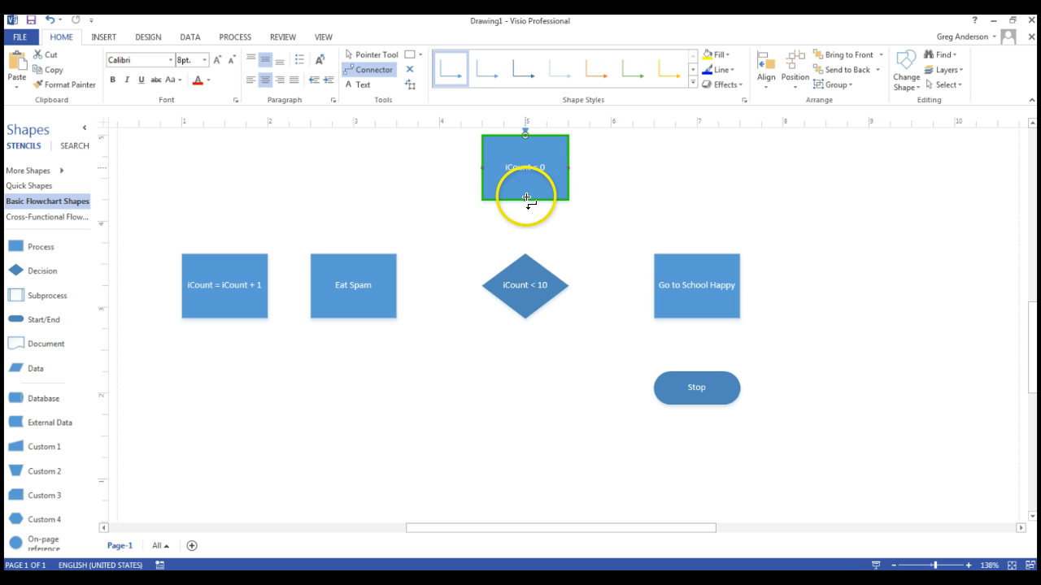
left_click_drag(525, 195, 526, 285)
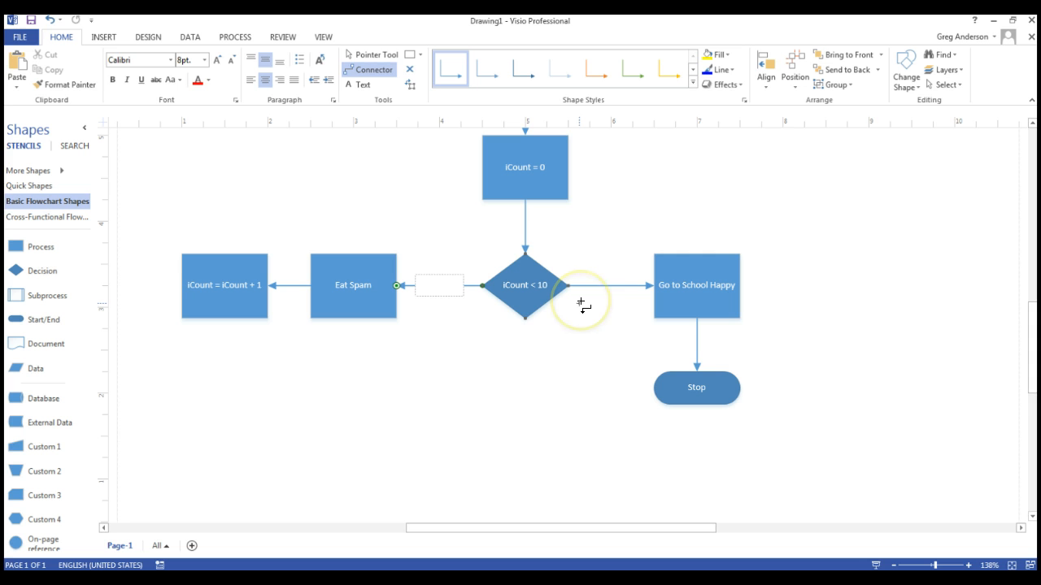
- Label the decision branches 'Yes' toward Eat Spam and 'No' toward Go to School Happy, and select the loop-back connector
type("Yes")
left_click(610, 284)
type("No")
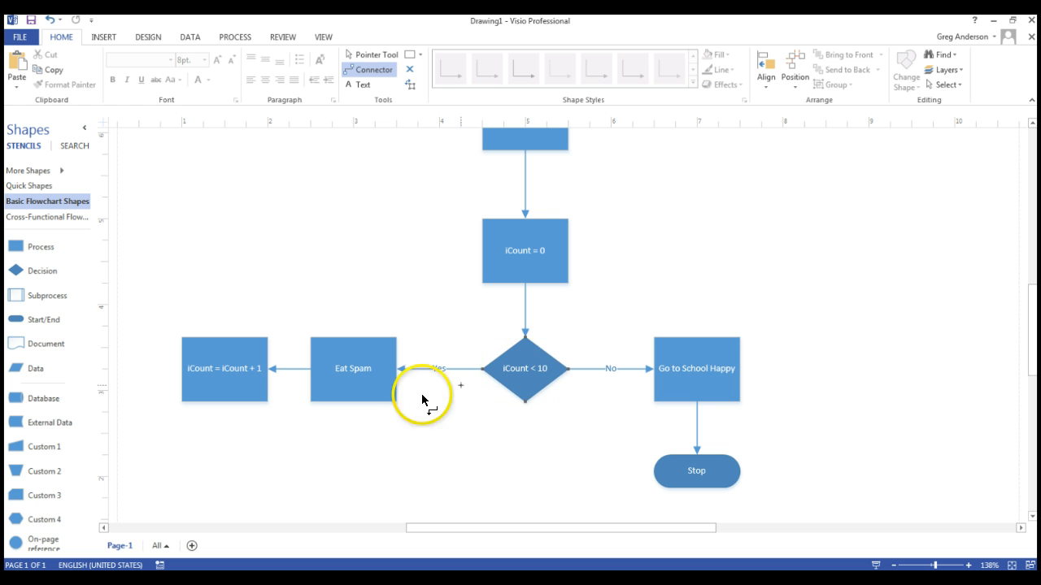
left_click(224, 368)
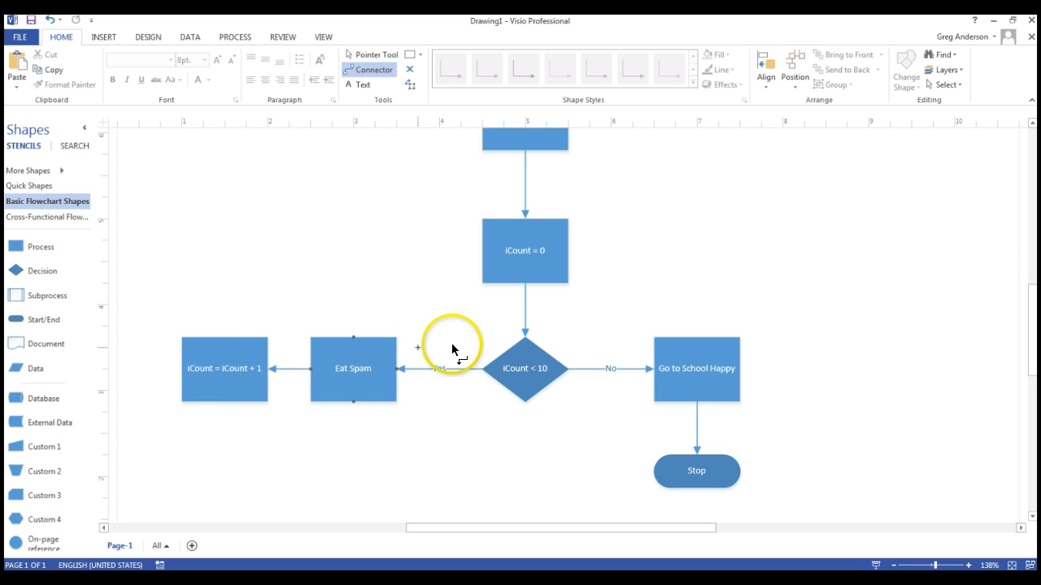
left_click(524, 368)
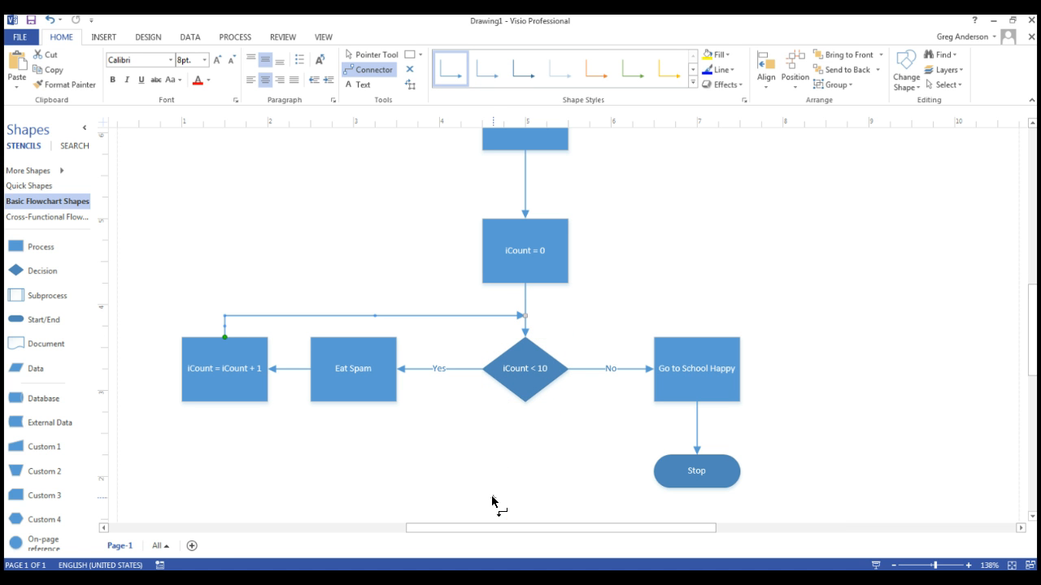
mouse_move(433, 315)
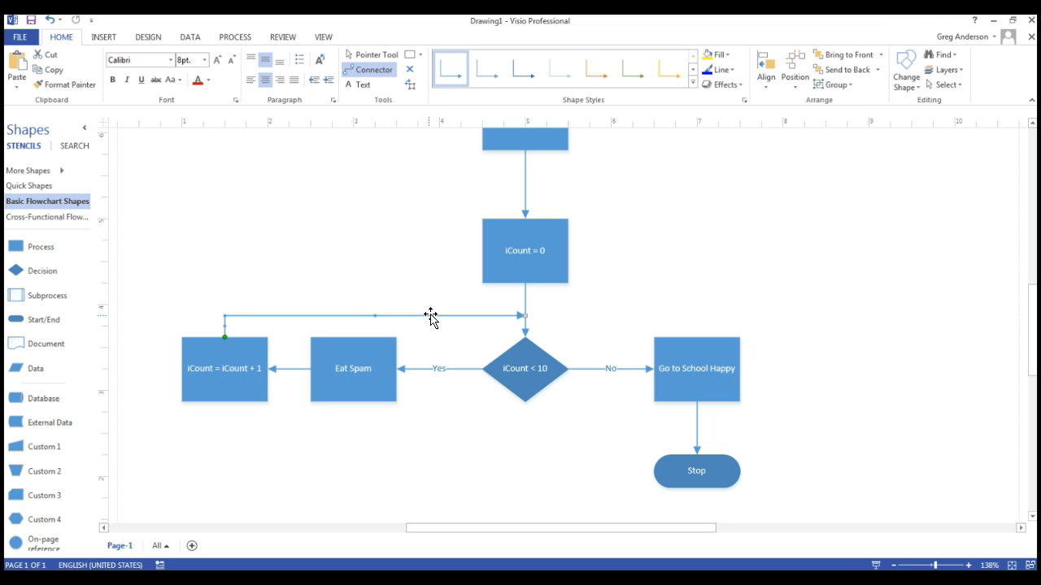
left_click(524, 317)
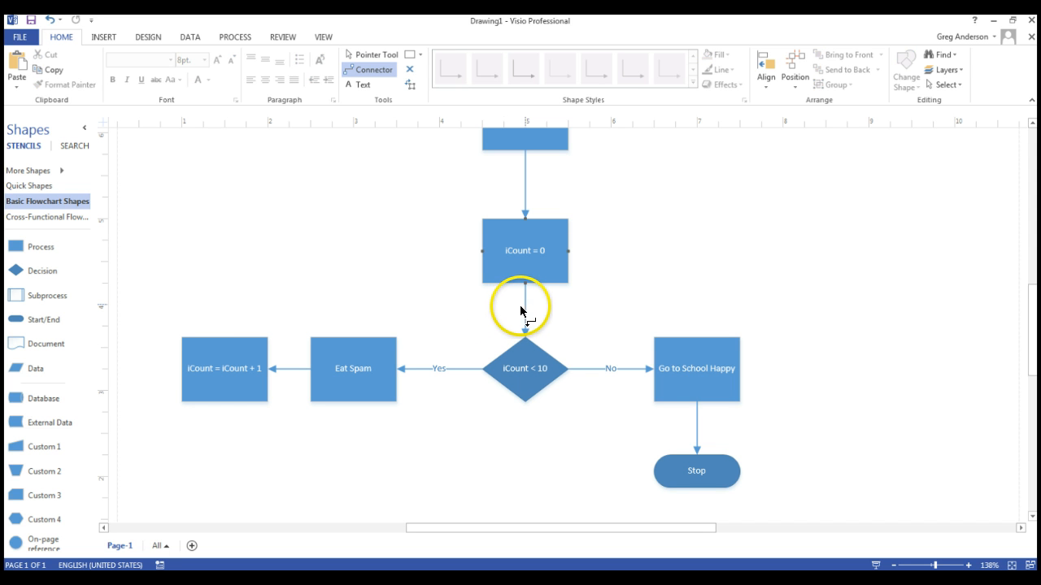
mouse_move(612, 329)
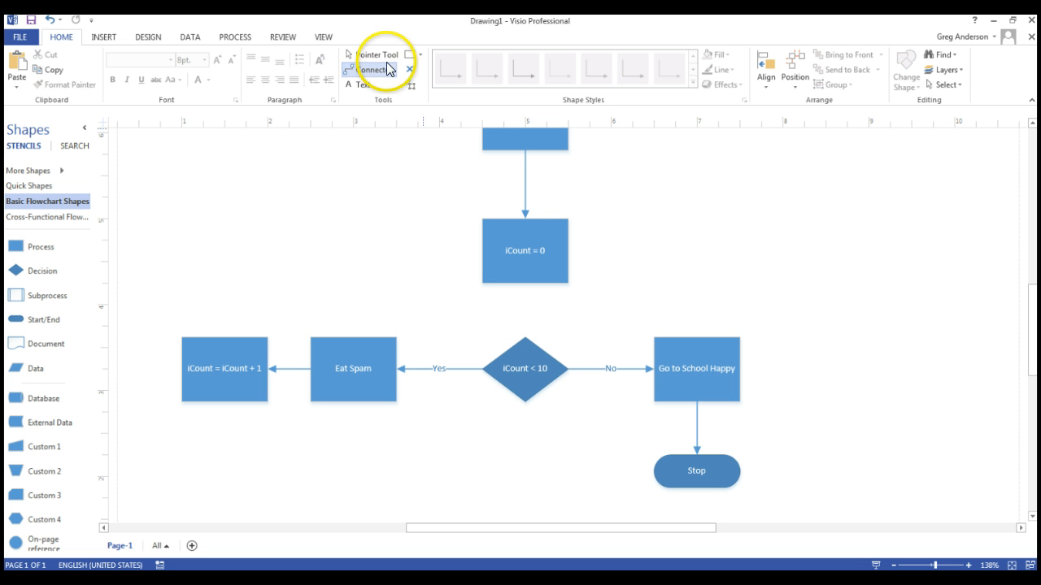
- Remove the loop-back connector and drag the iCount = 0 box upward to make room above the decision
left_click(374, 68)
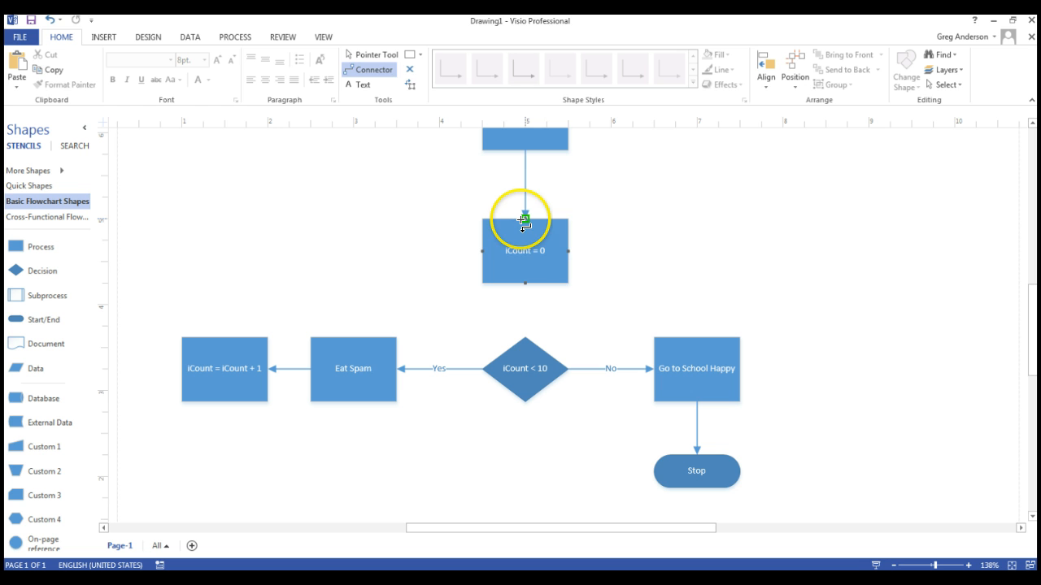
mouse_move(374, 56)
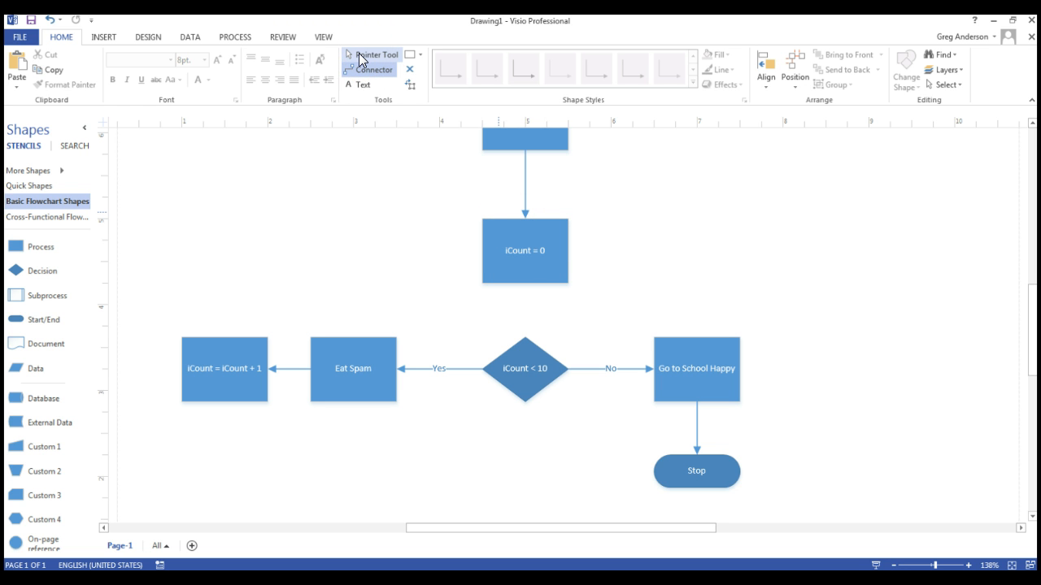
left_click(523, 250)
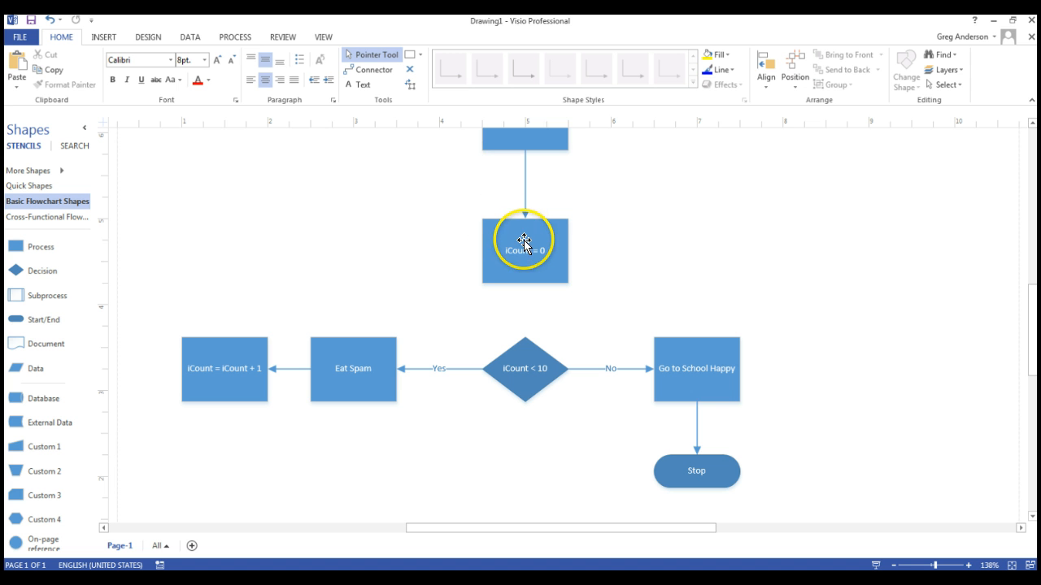
left_click_drag(524, 250, 524, 225)
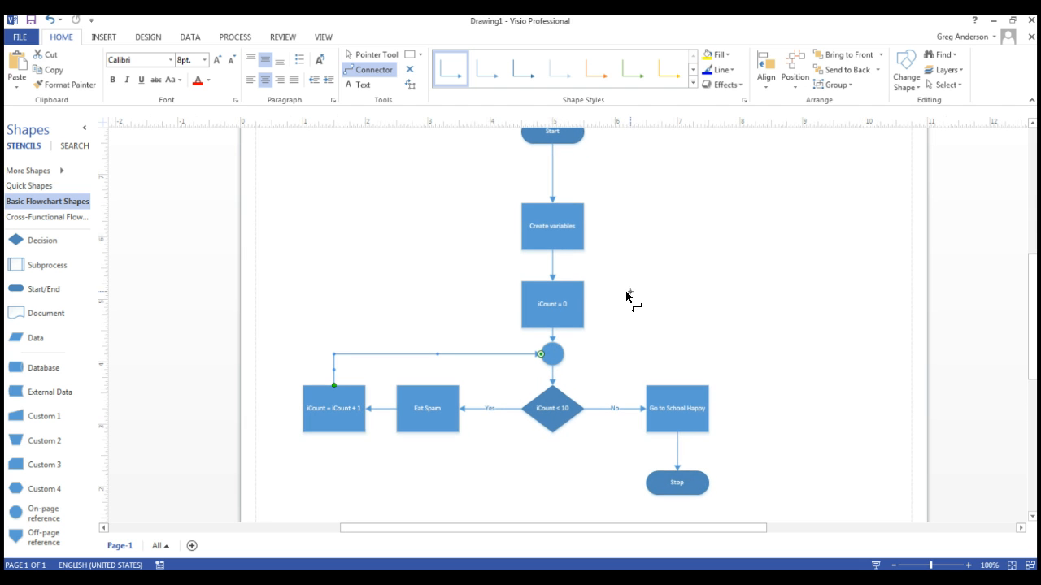
mouse_move(1026, 318)
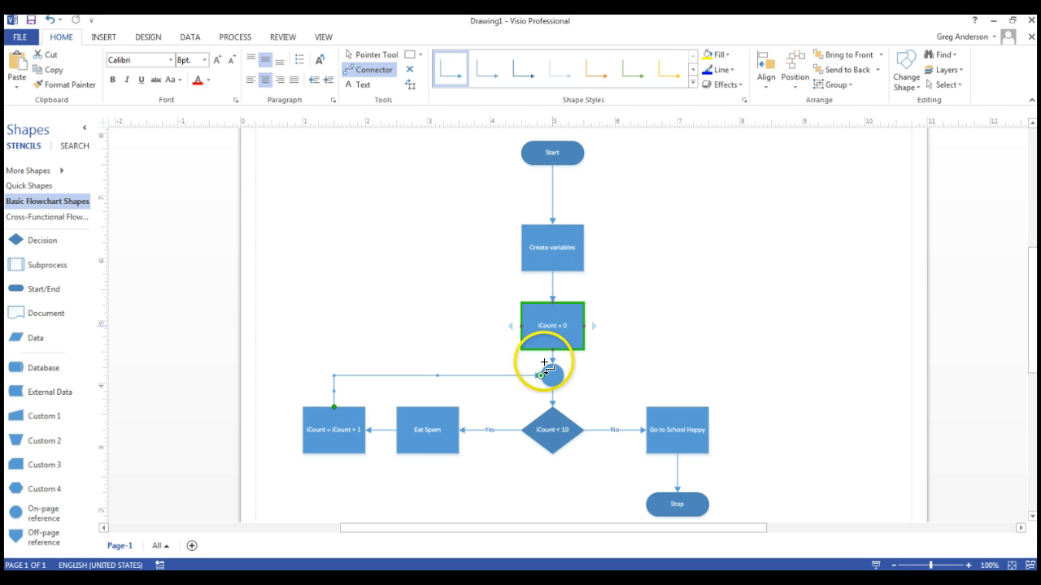
- Check the glue from the reference circle through iCount = 0, Eat Spam and the loop connector
left_click(552, 429)
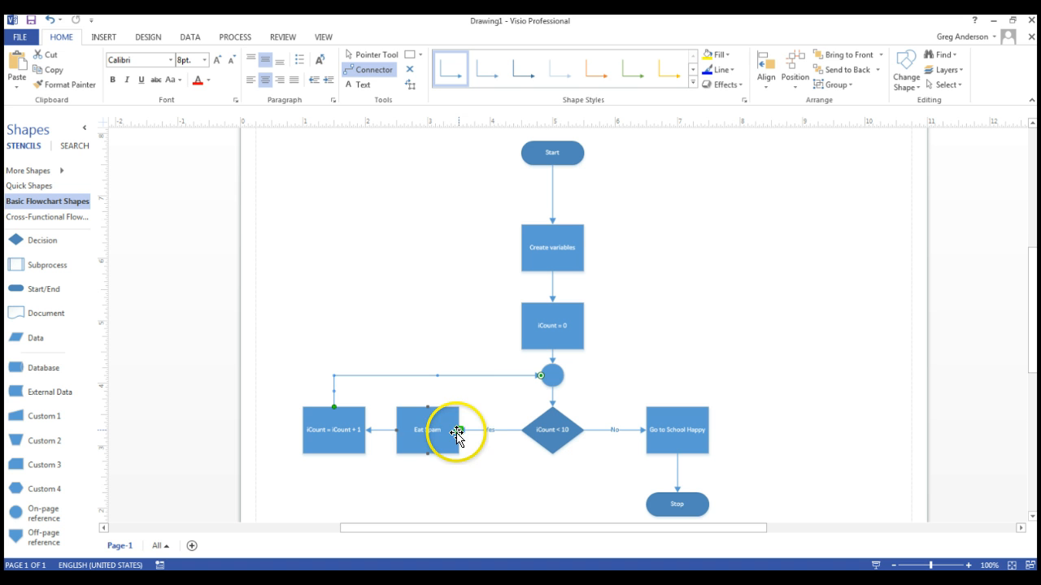
left_click(426, 429)
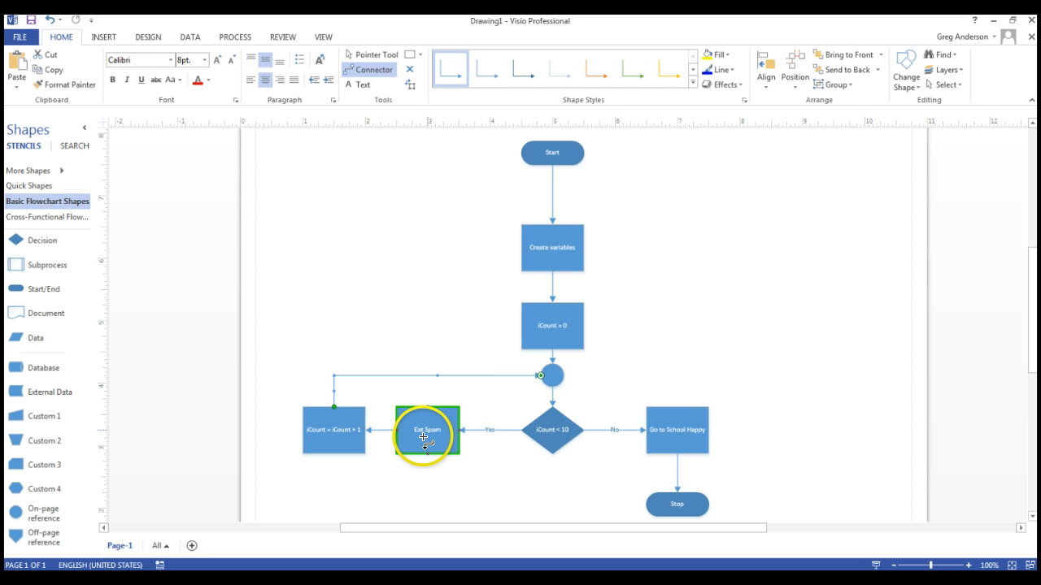
left_click(334, 429)
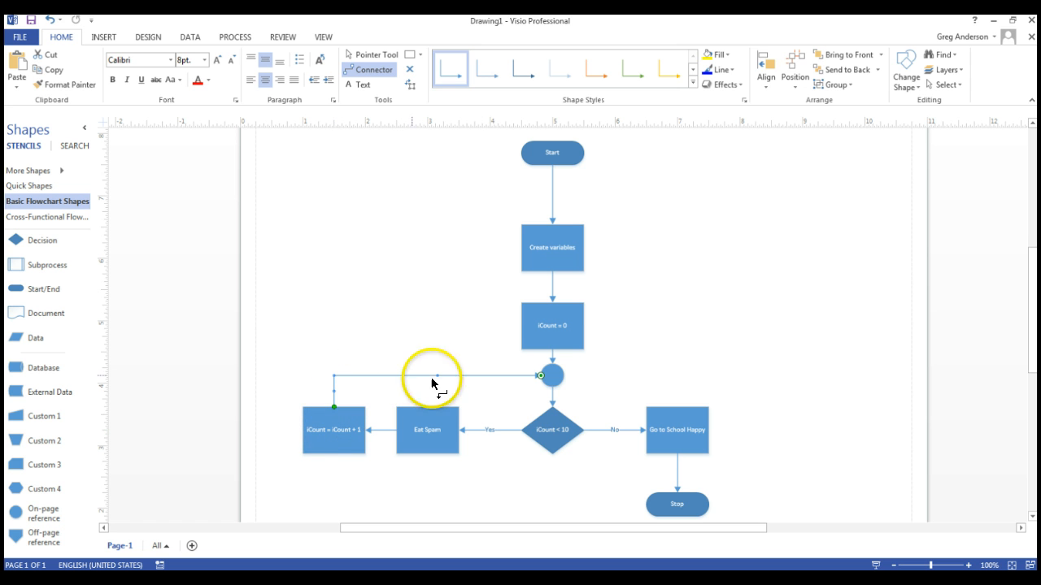
left_click(553, 430)
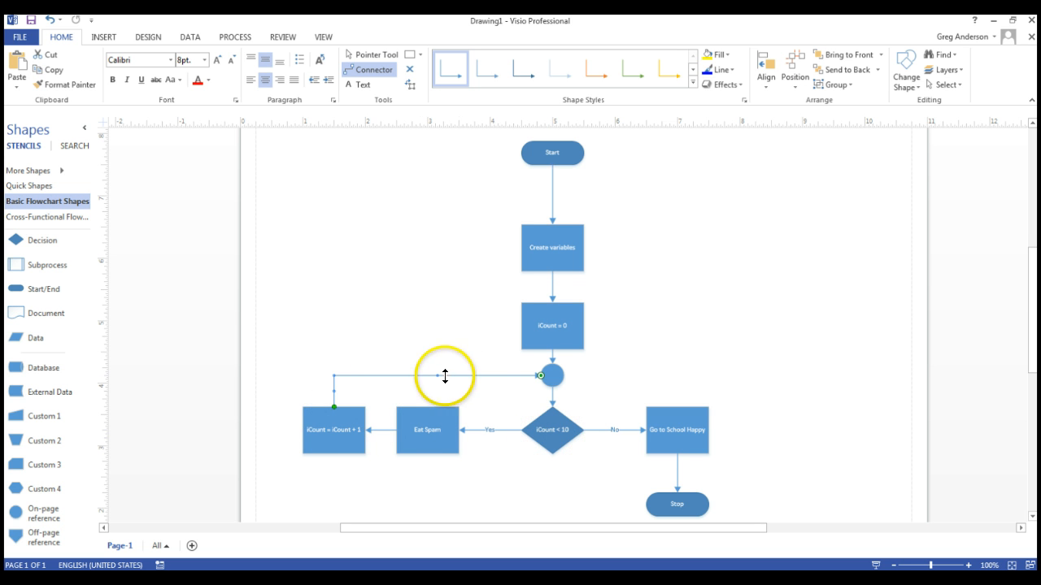
left_click(333, 429)
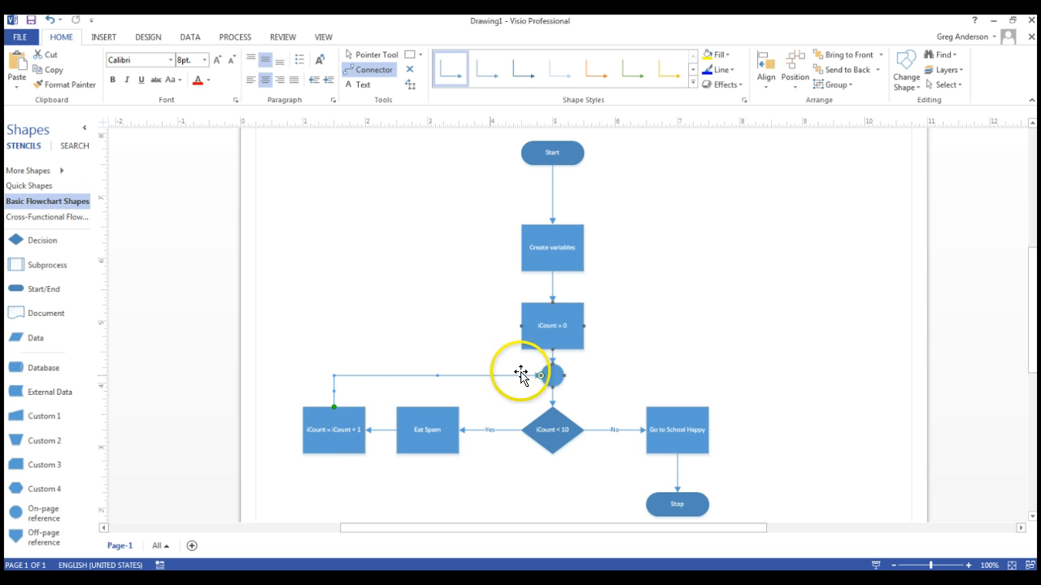
- Verify the on-page reference circle feeds the iCount < 10 decision and the Go to School Happy step
left_click(553, 429)
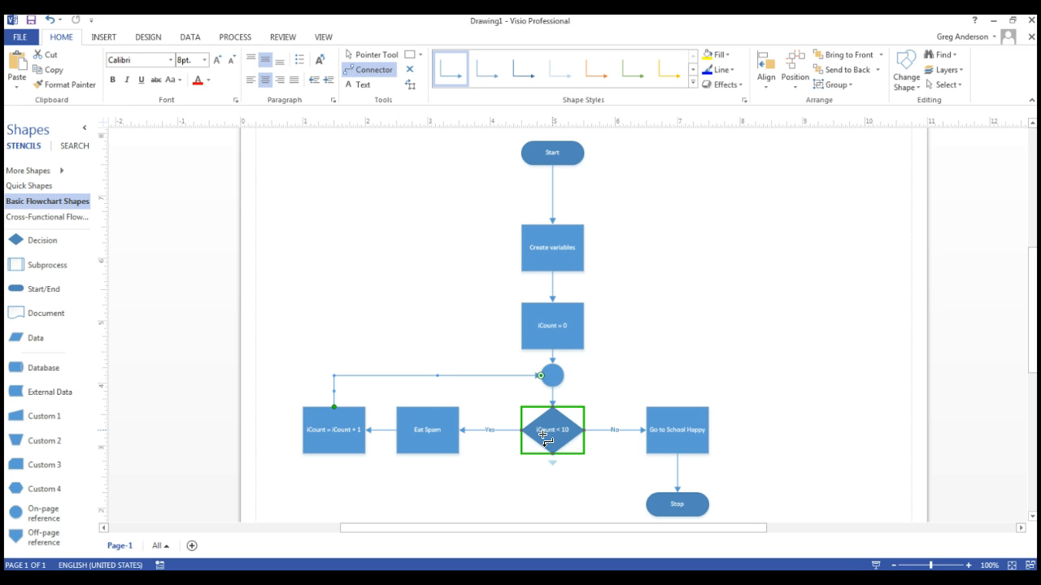
left_click(333, 430)
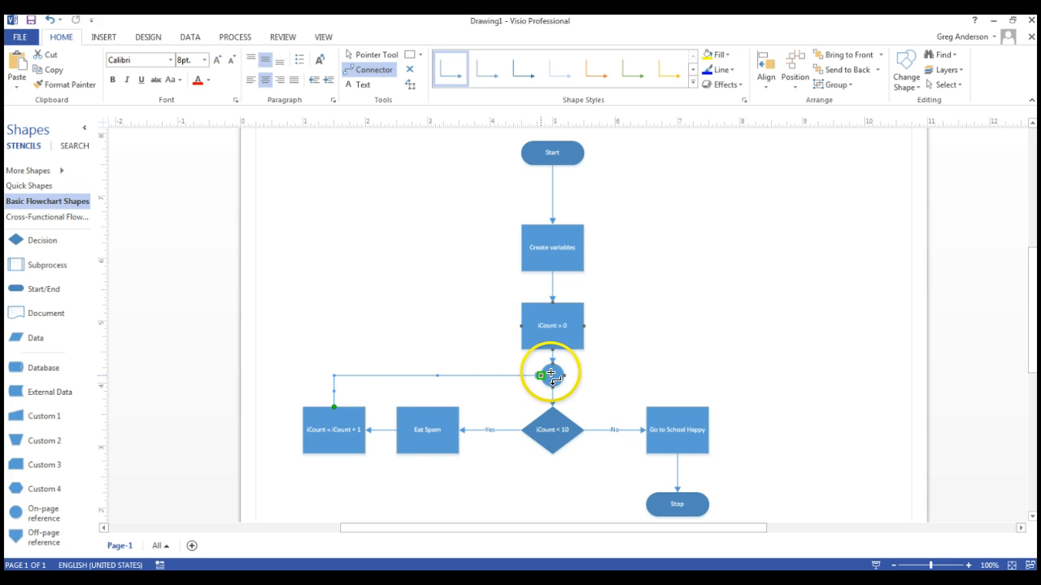
left_click(552, 374)
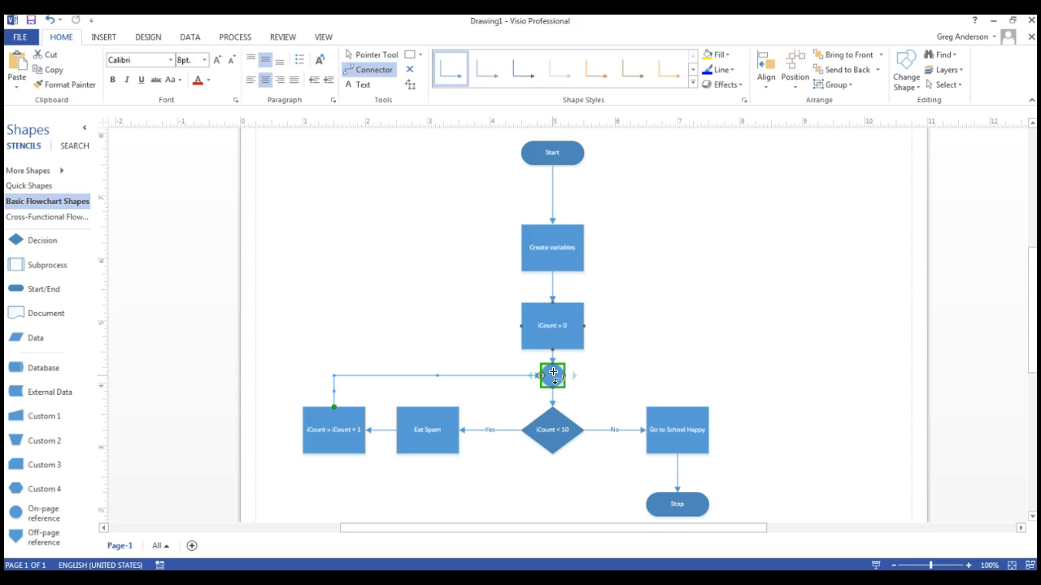
left_click(551, 430)
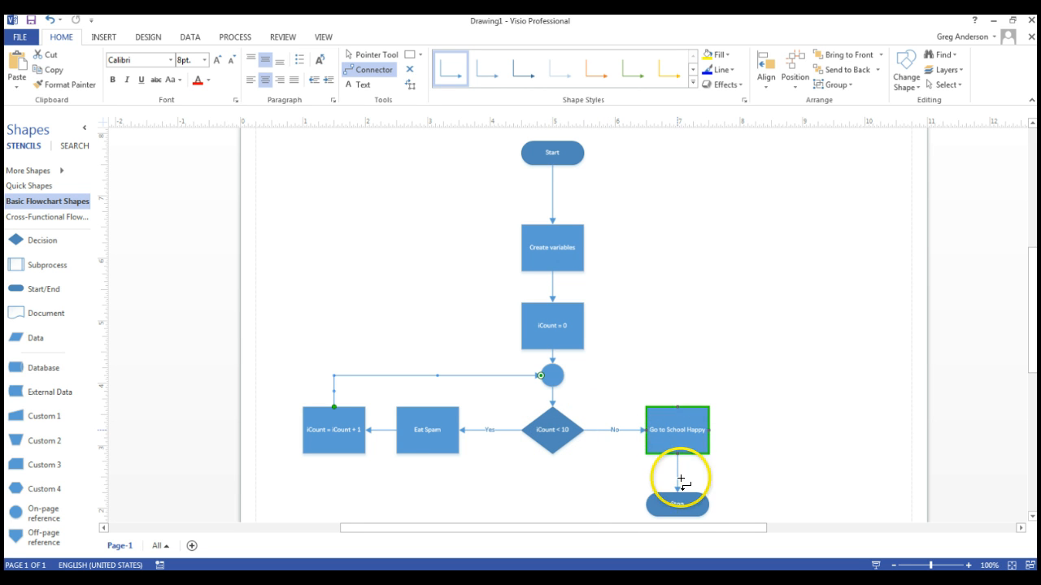
left_click(104, 35)
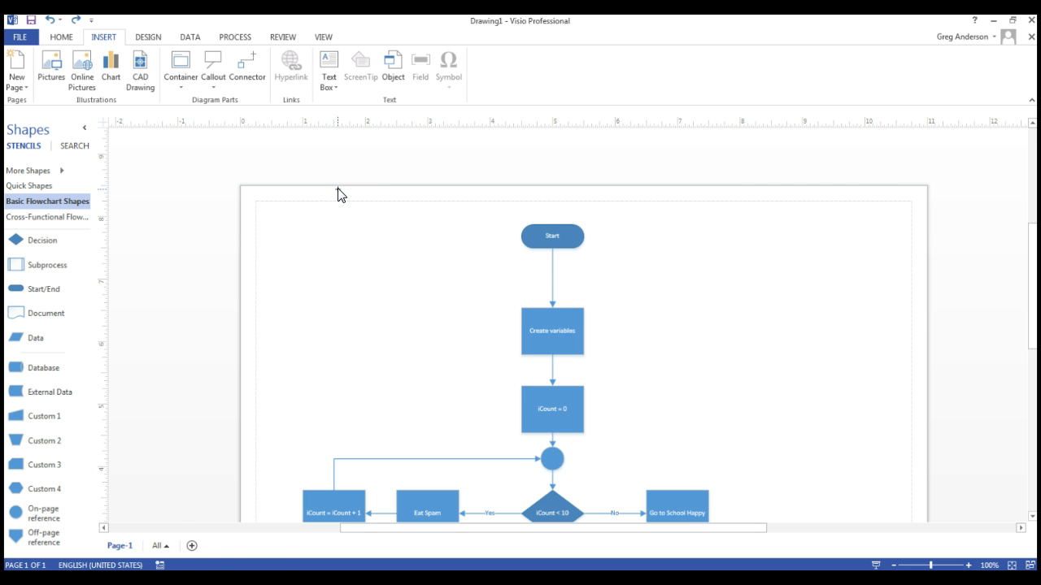
- Add a top-left text box reading 'Author: Me' and 'Description: This shows us how to be happy'
left_click(62, 36)
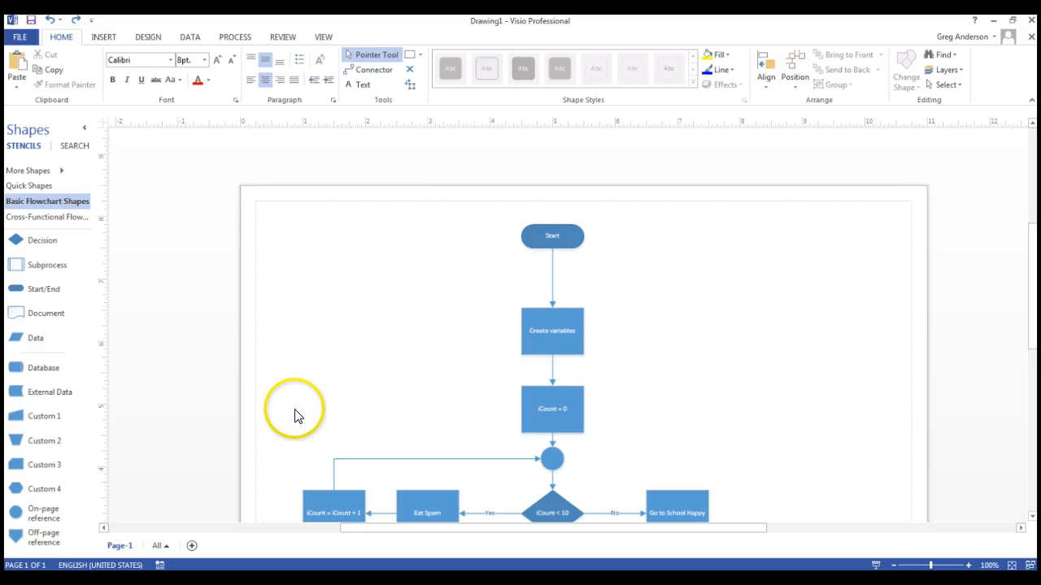
mouse_move(285, 333)
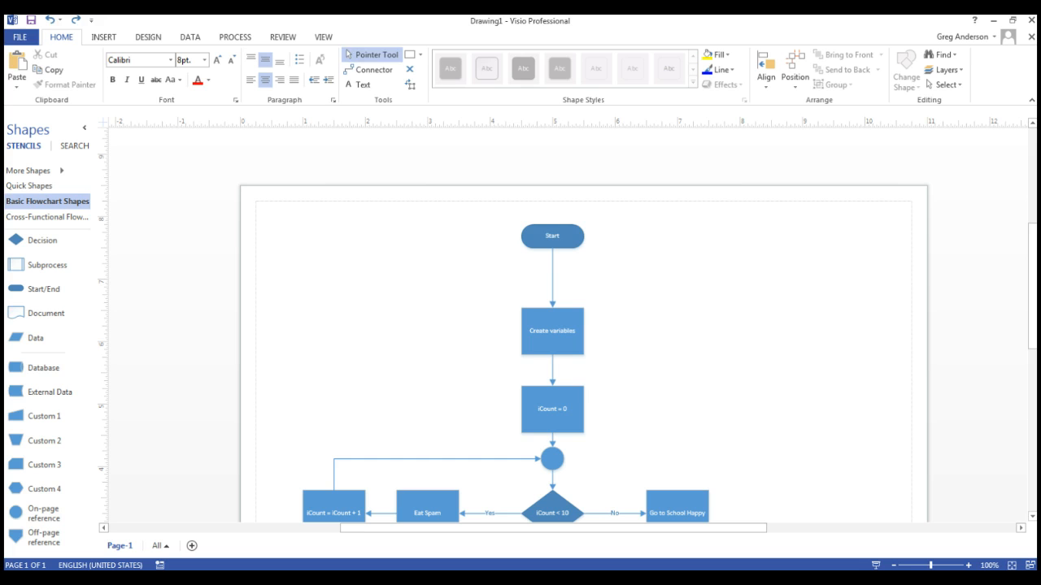
mouse_move(358, 85)
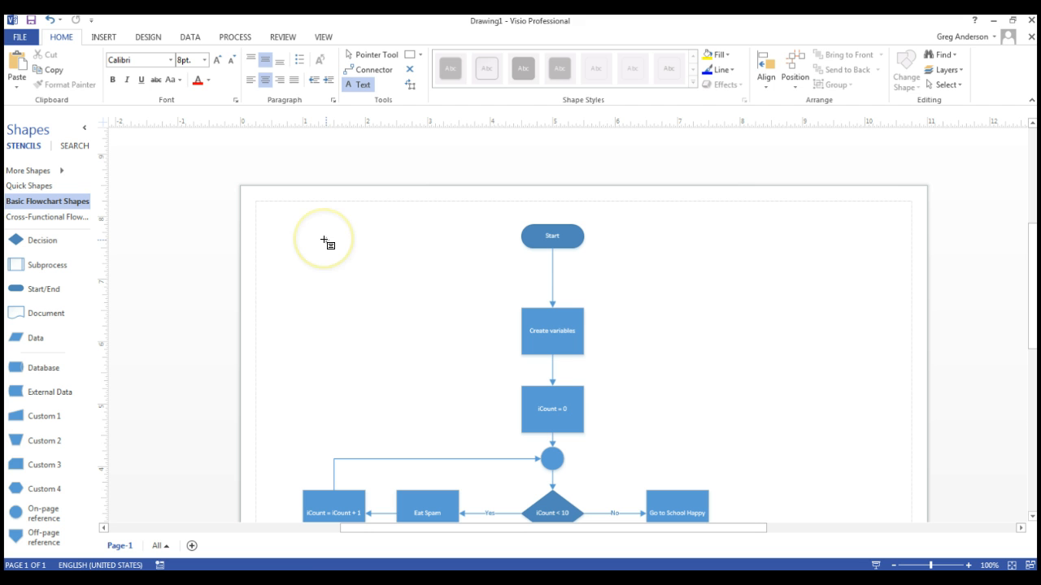
left_click_drag(323, 240, 459, 332)
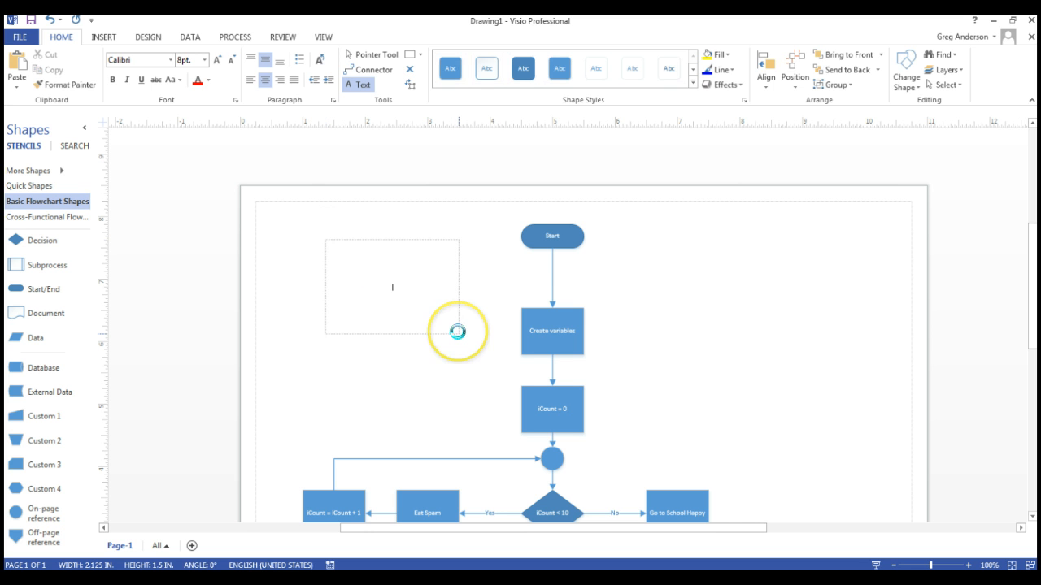
type("A")
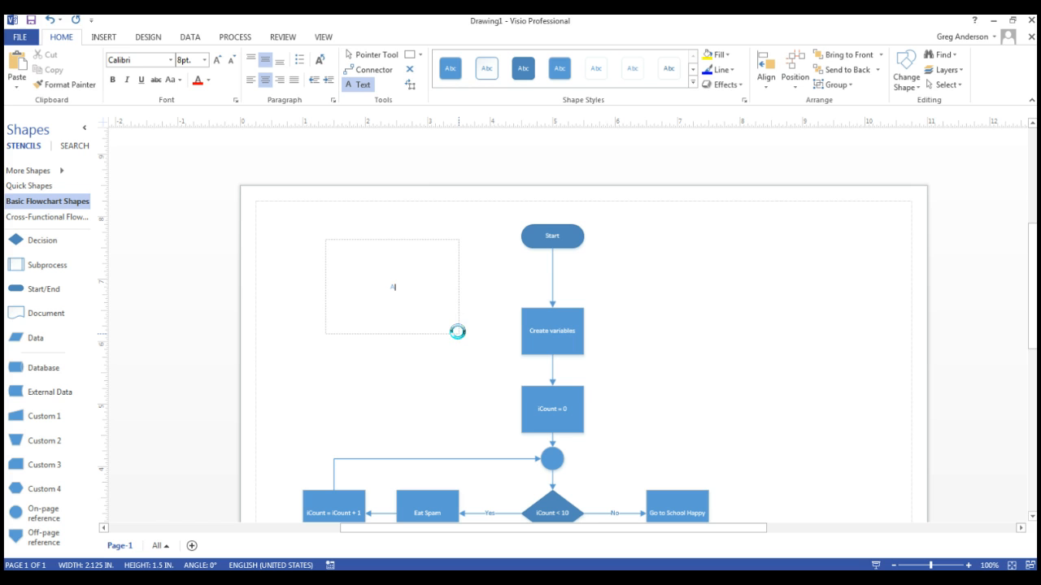
type("Author")
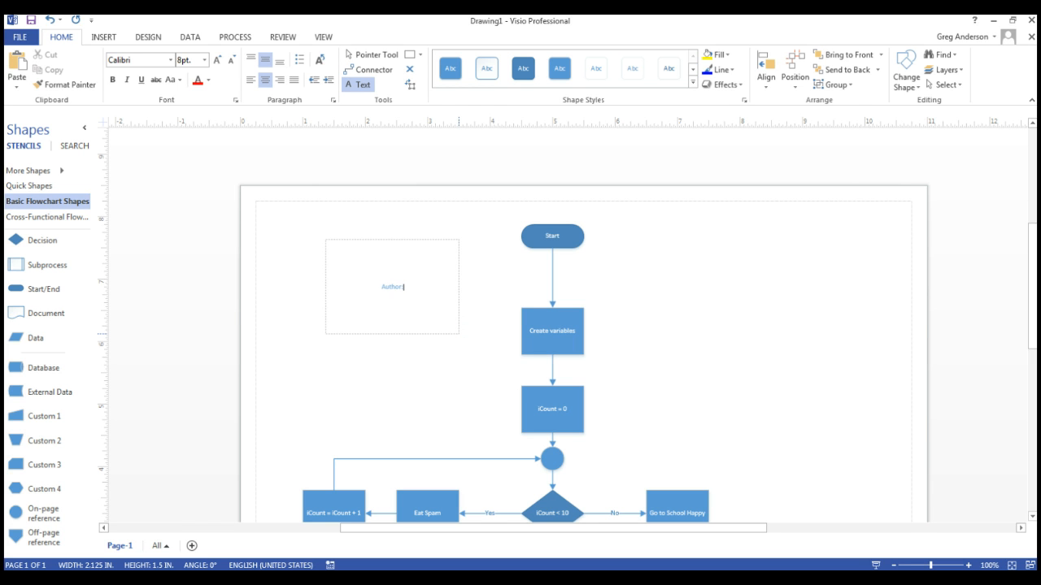
type(": Me")
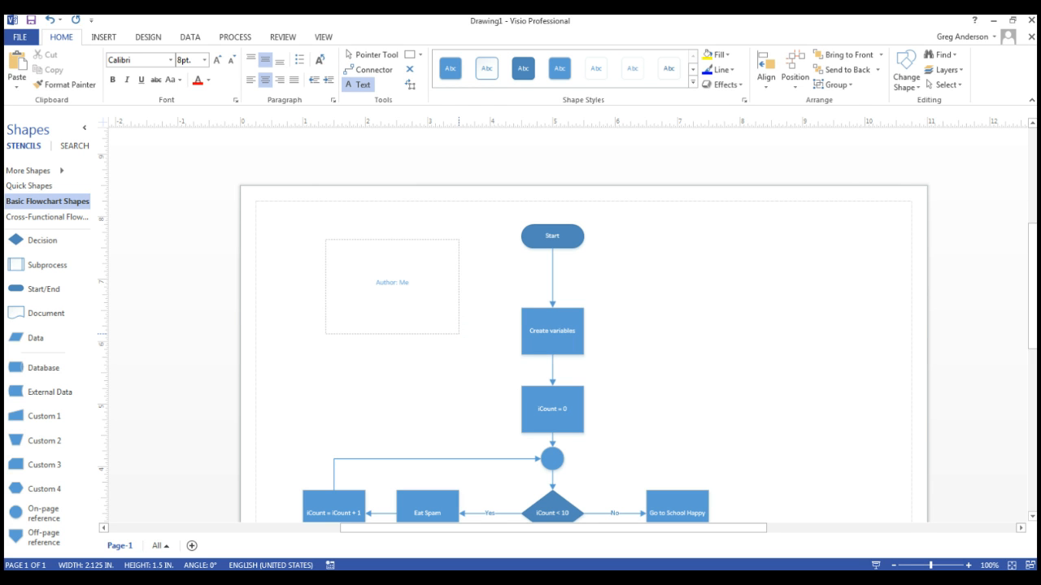
type("Descript")
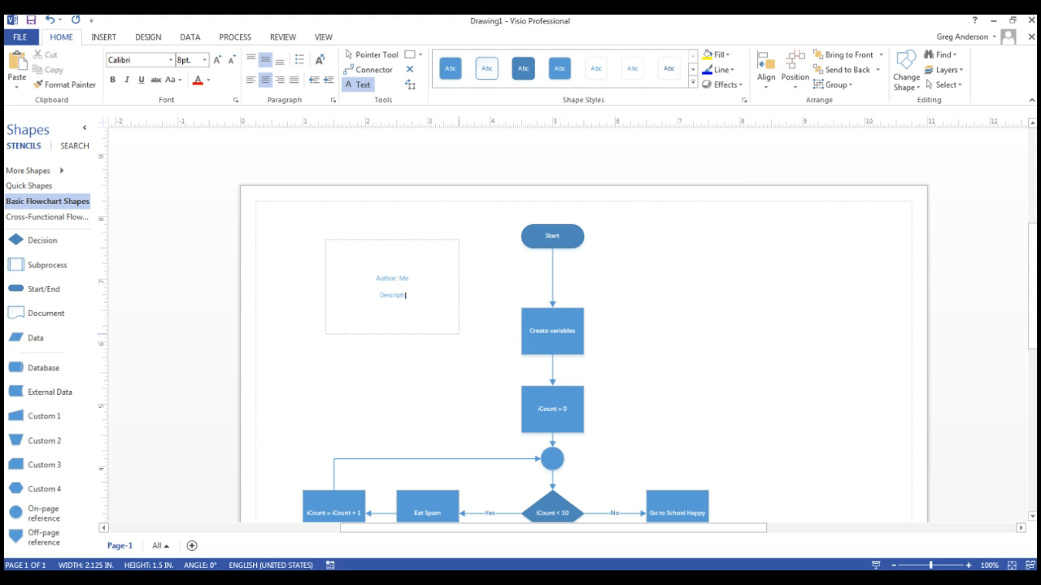
type("This flowchart")
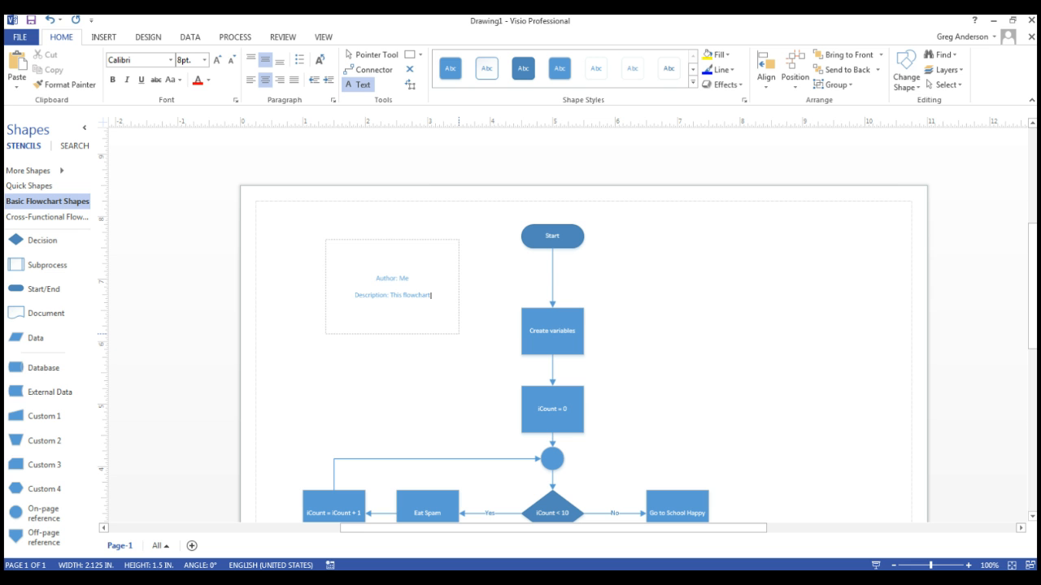
type("shows us how to be hap")
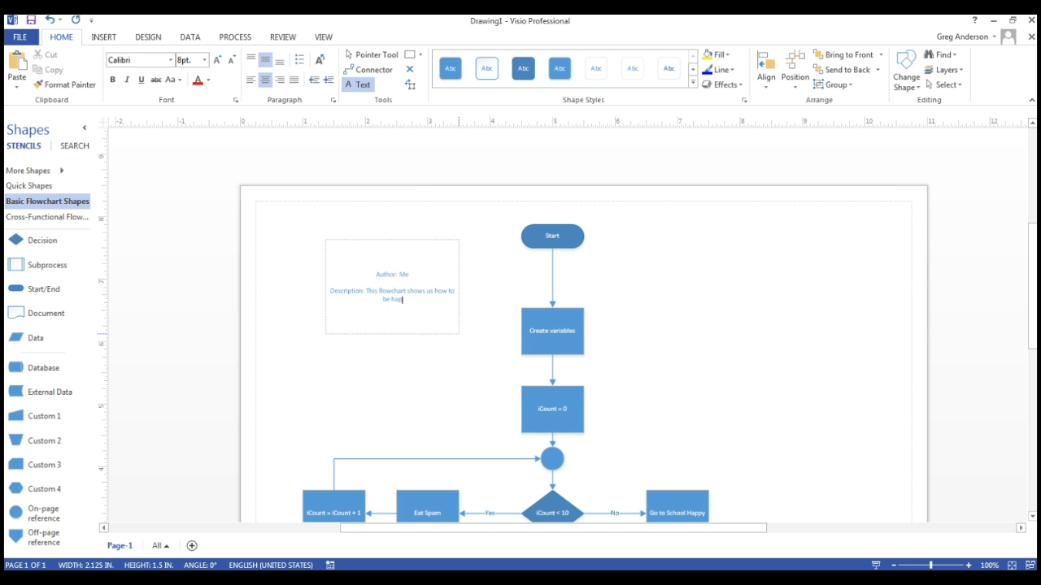
left_click(436, 372)
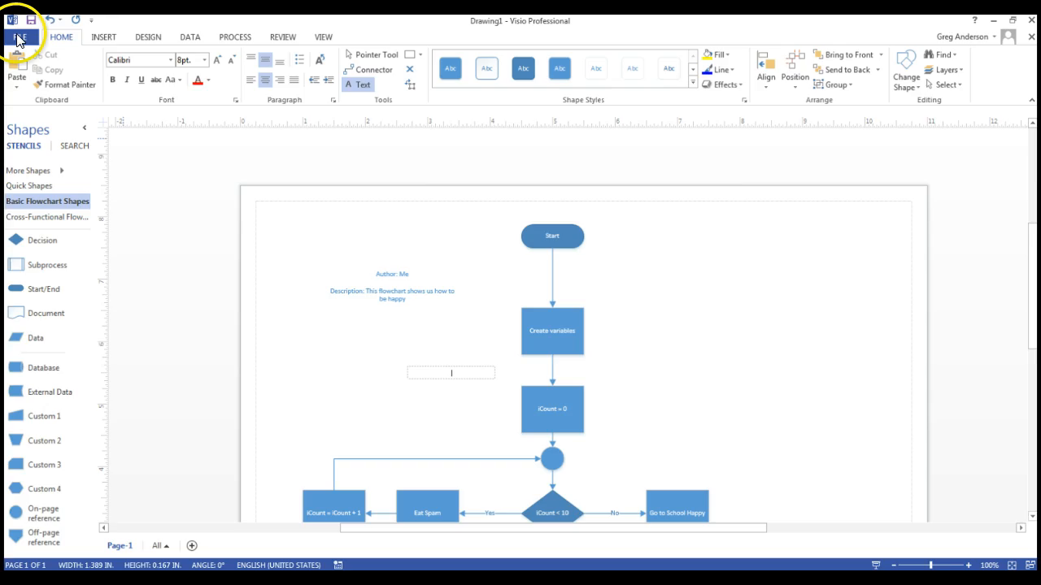
- Save the drawing as Drawing1.vsdx in Visio Drawing format
left_click(20, 39)
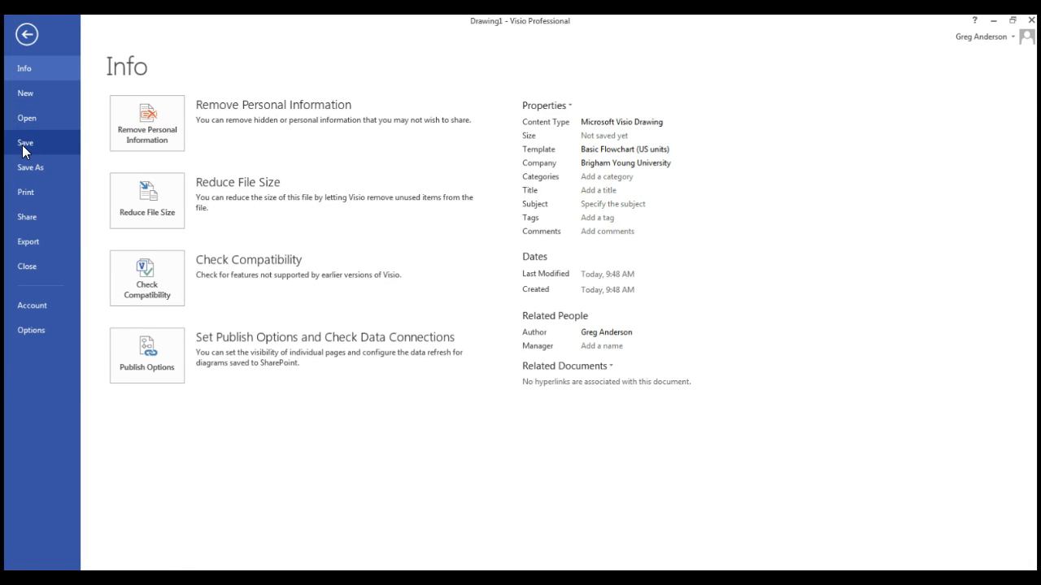
left_click(26, 143)
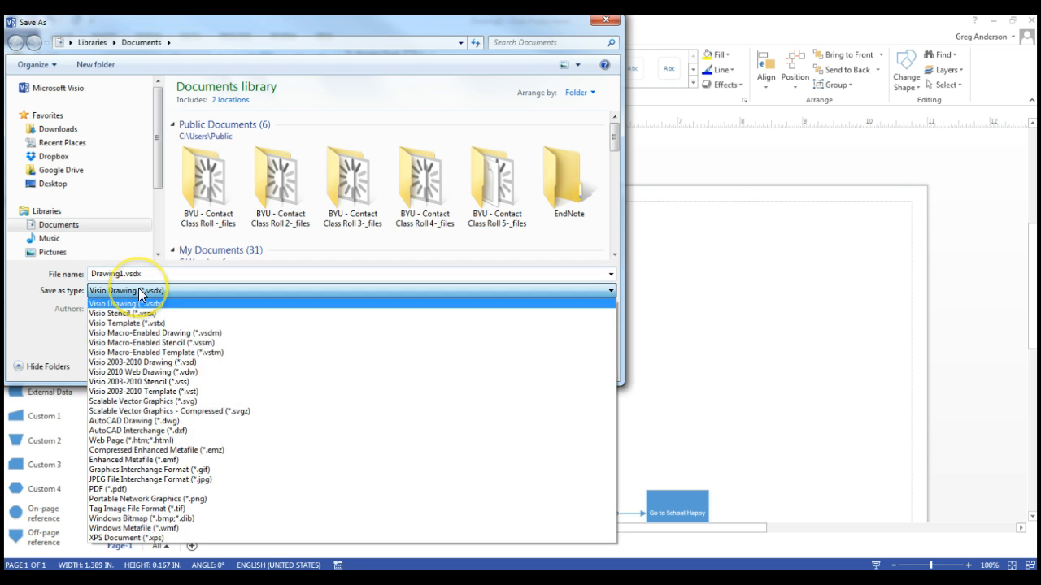
left_click(123, 305)
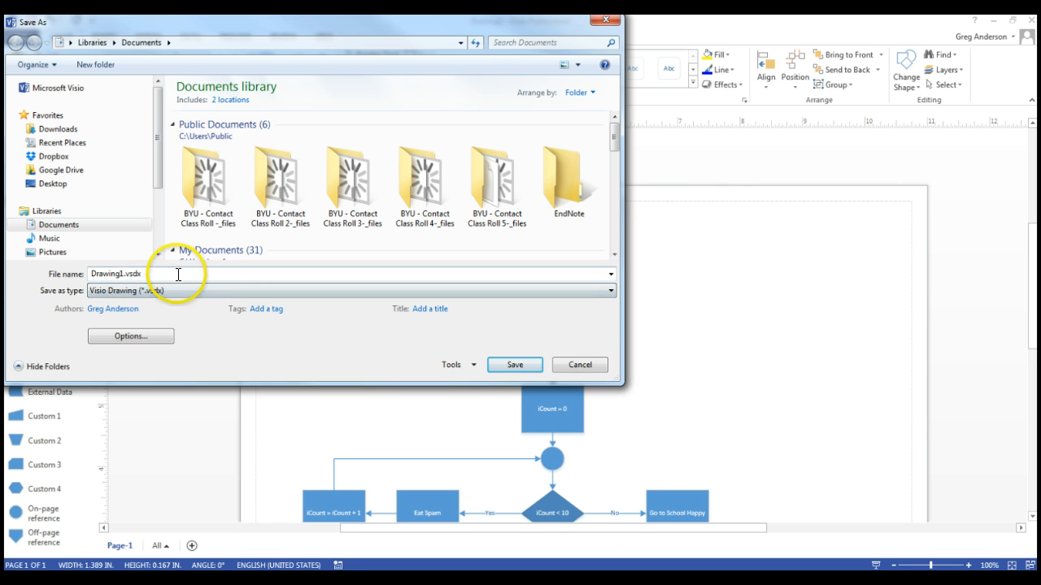
left_click(514, 365)
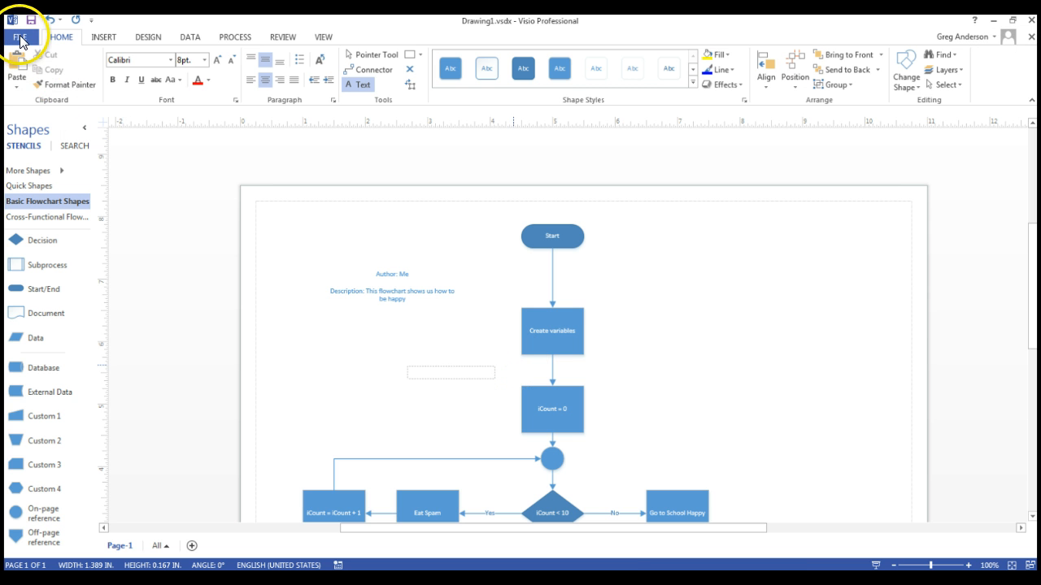
- Save a copy as Drawing1.pdf, replacing the existing PDF, which opens in Acrobat
left_click(24, 20)
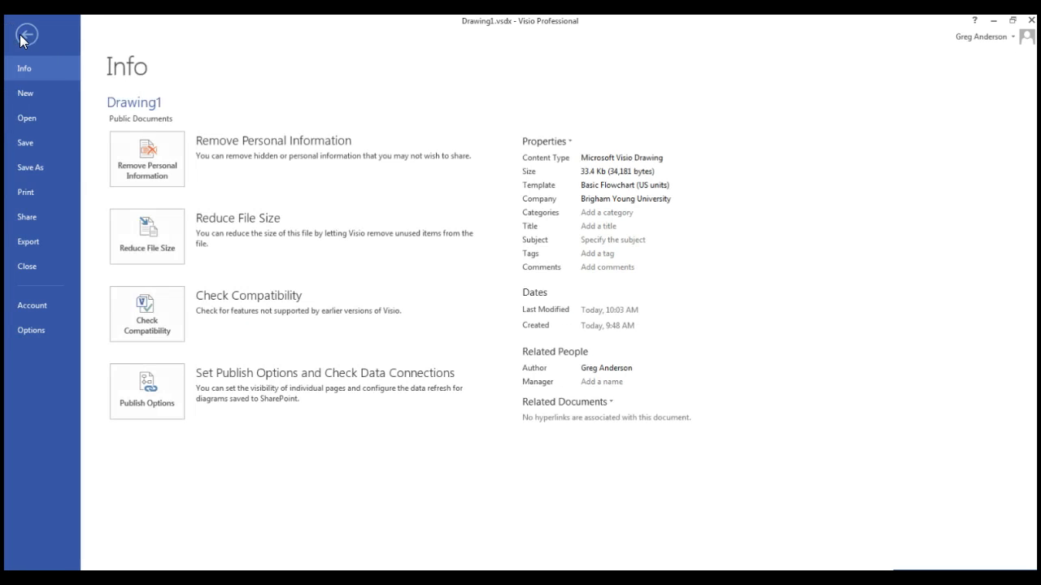
left_click(30, 167)
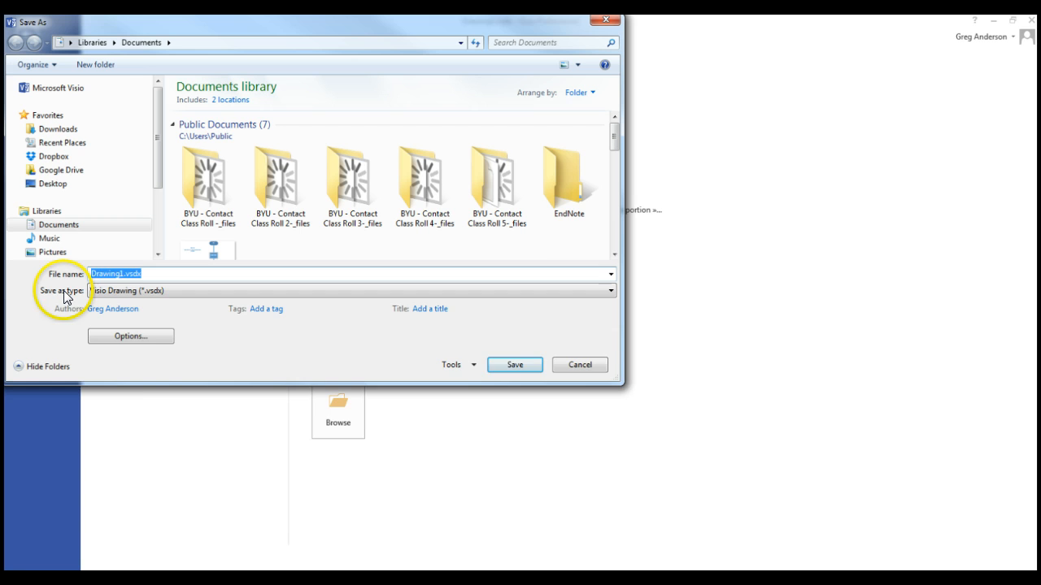
left_click(605, 289)
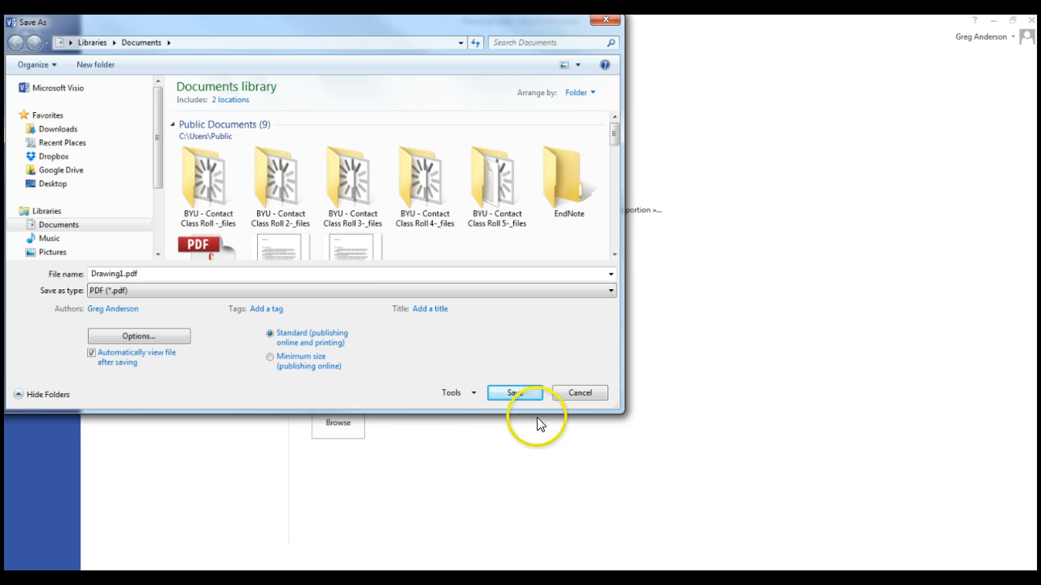
left_click(514, 392)
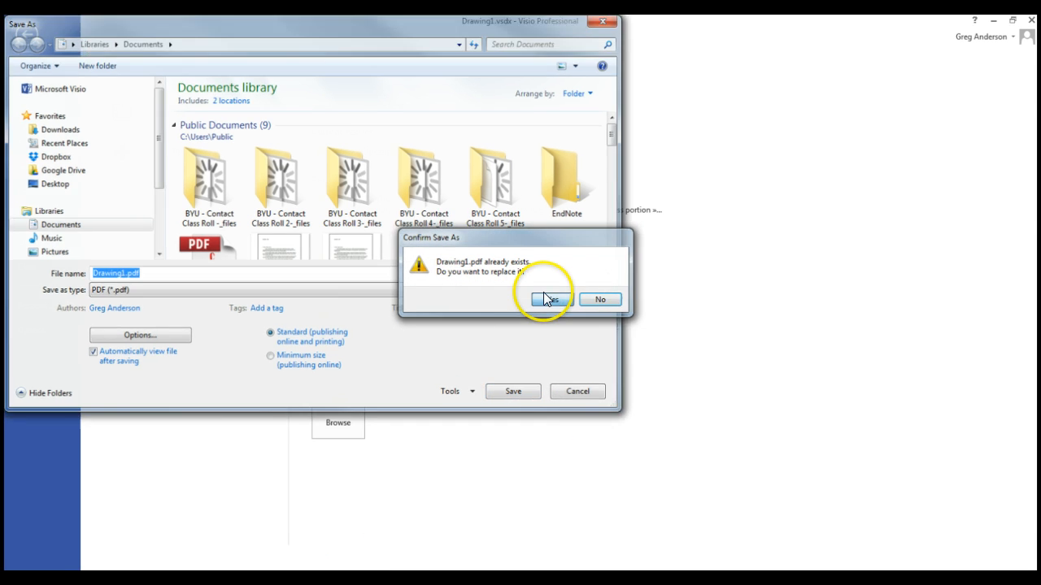
left_click(549, 299)
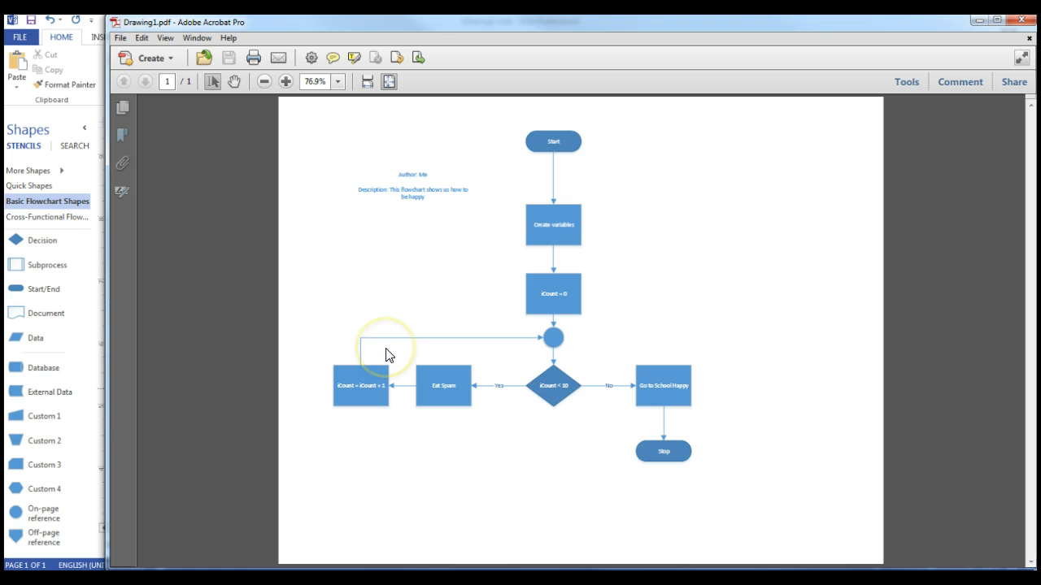